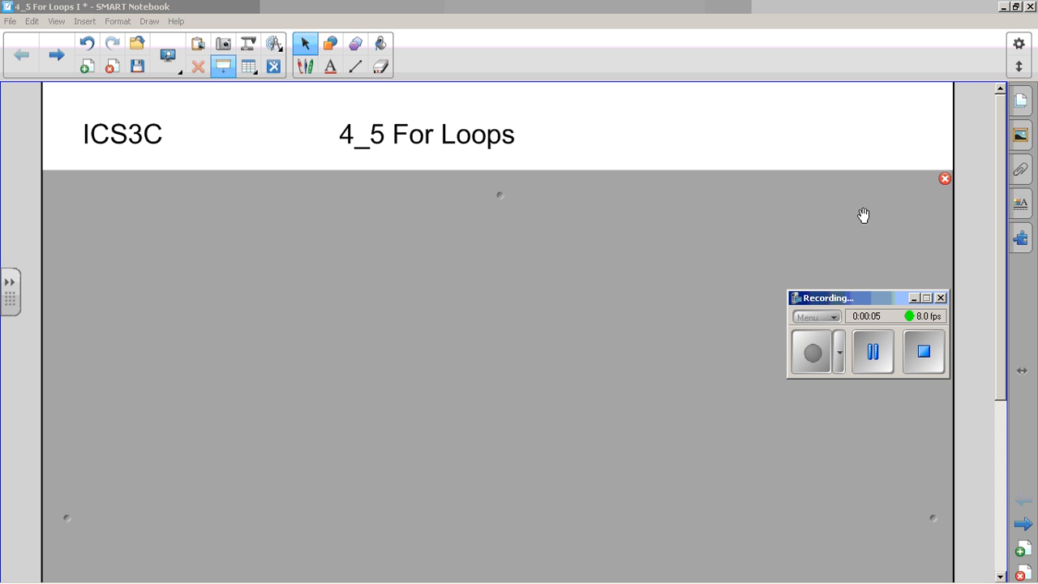
{"action": "mouse_move", "coordinate": [917, 308]}
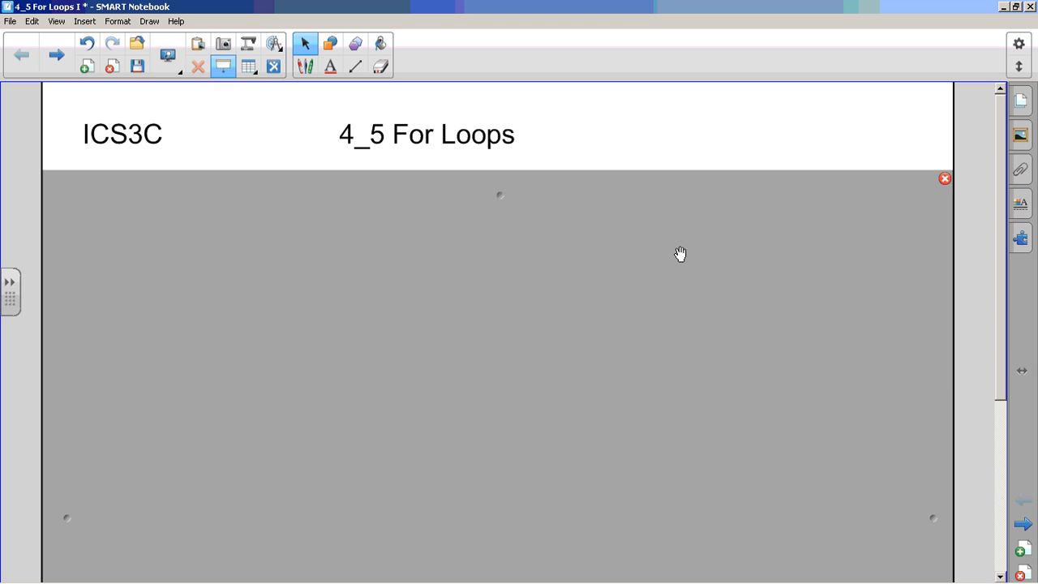
{"action": "mouse_move", "coordinate": [536, 253]}
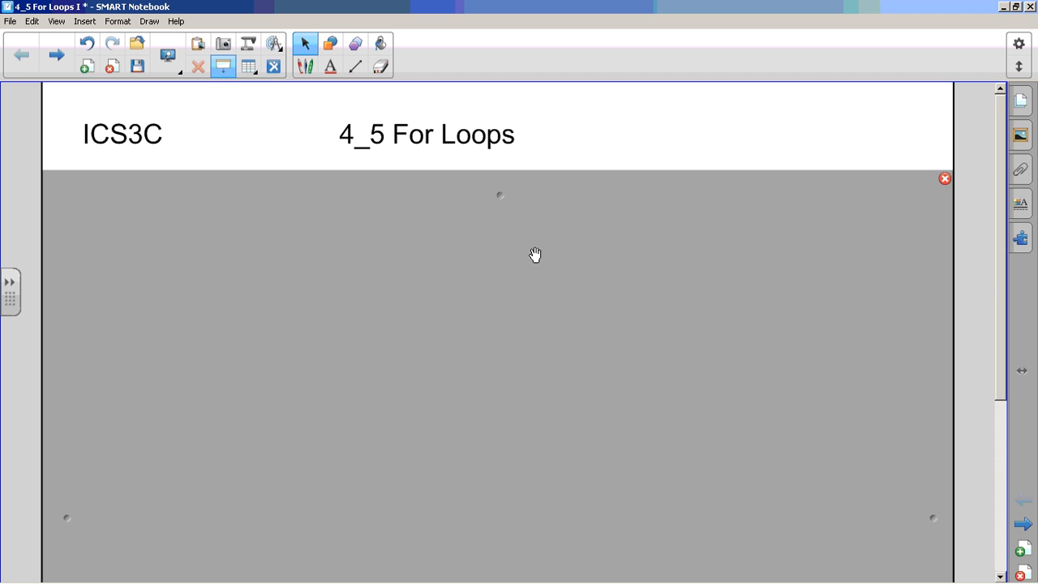
{"action": "mouse_move", "coordinate": [509, 208]}
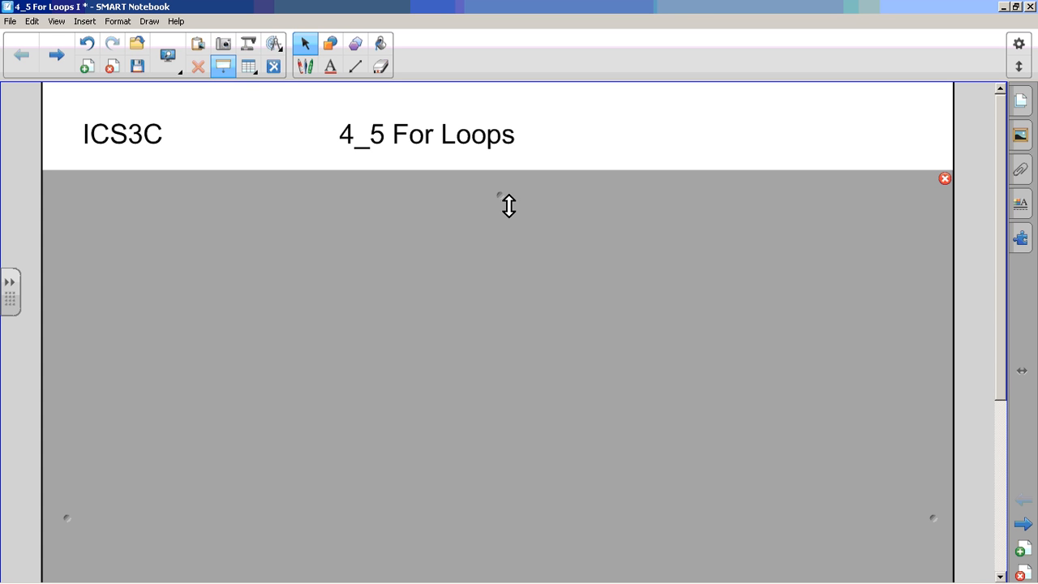
{"action": "mouse_move", "coordinate": [503, 198]}
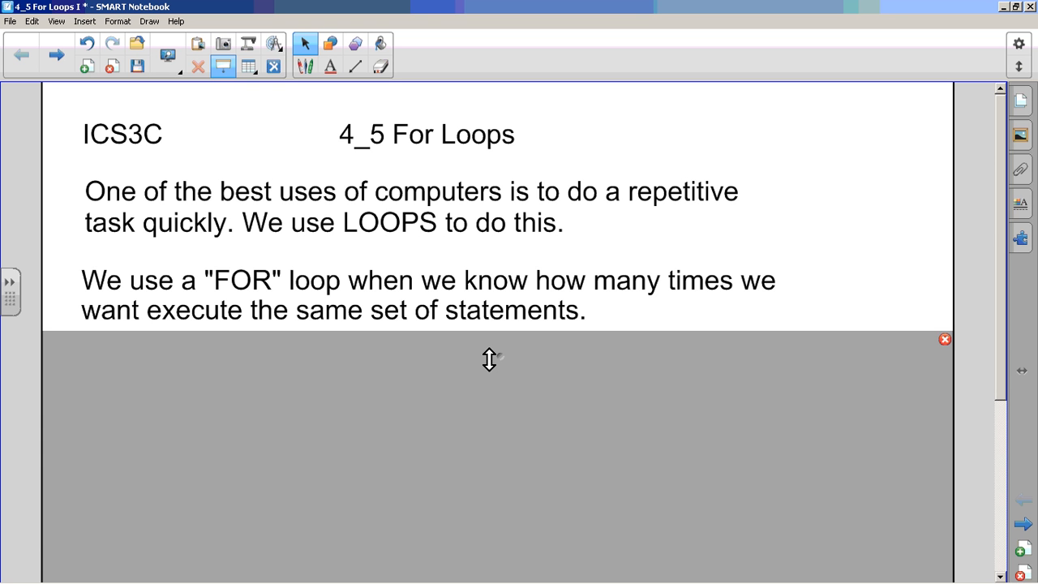
{"action": "mouse_move", "coordinate": [509, 360]}
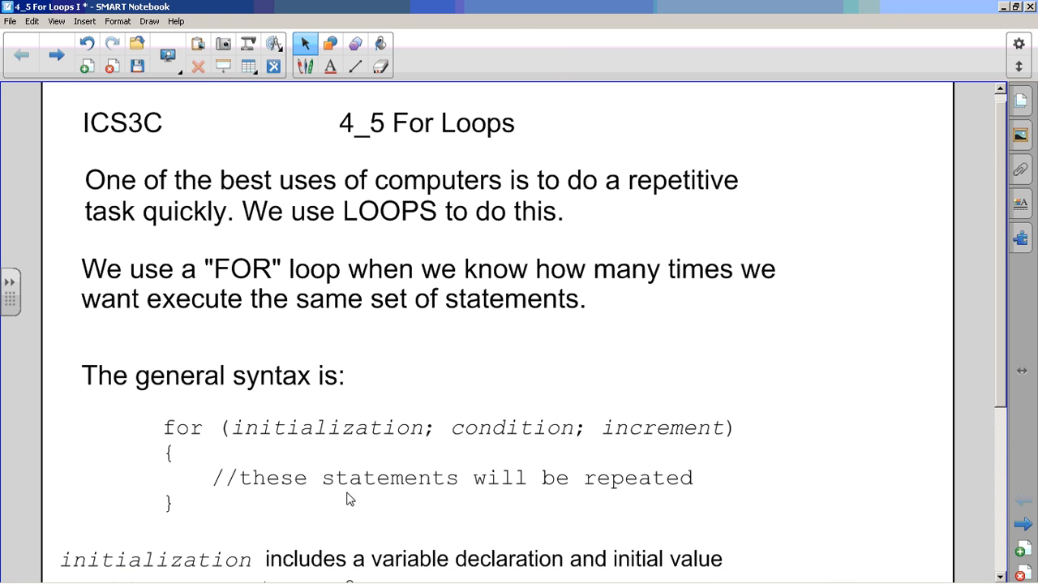
Highlight initialization, condition, increment and the repeated-statements comment in the for-loop syntax box
{"action": "double_click", "coordinate": [187, 429]}
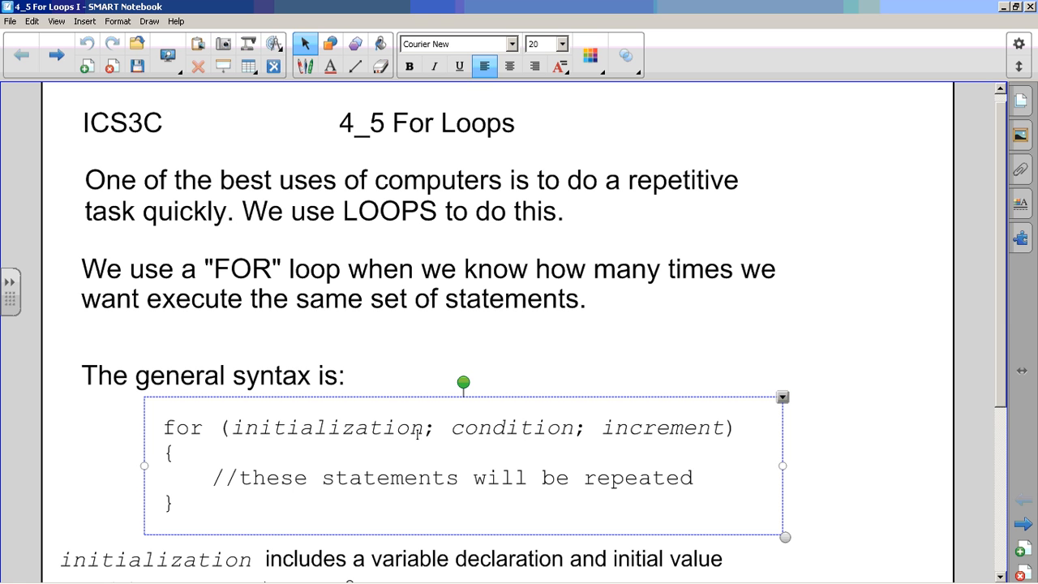
{"action": "double_click", "coordinate": [258, 428]}
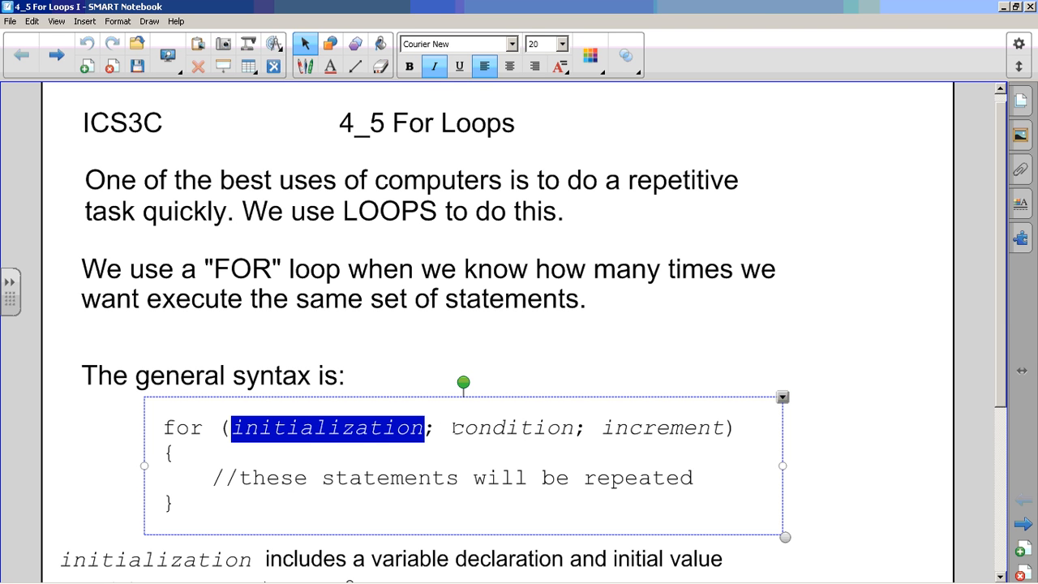
{"action": "double_click", "coordinate": [512, 429]}
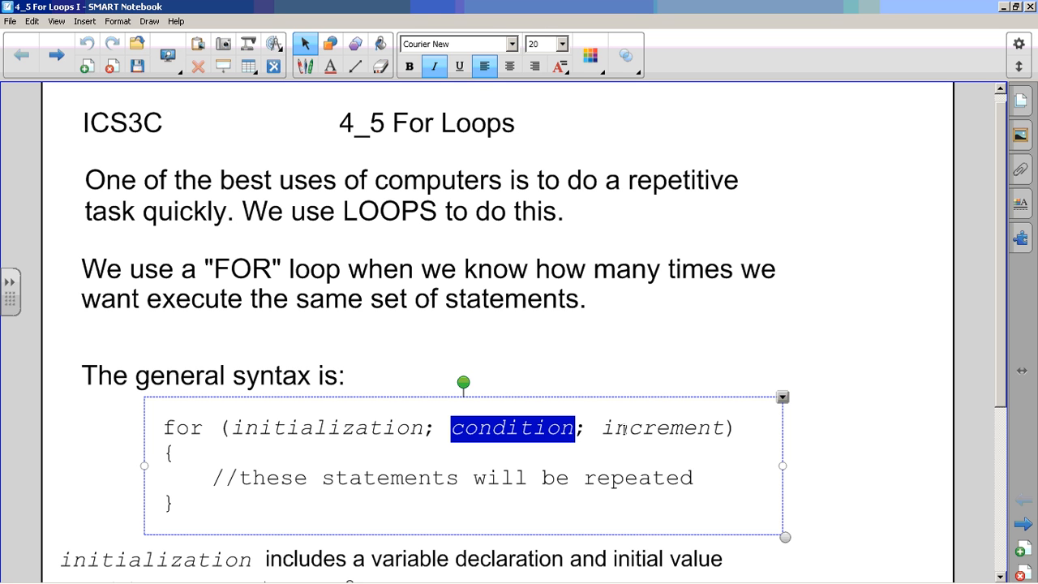
{"action": "double_click", "coordinate": [662, 428]}
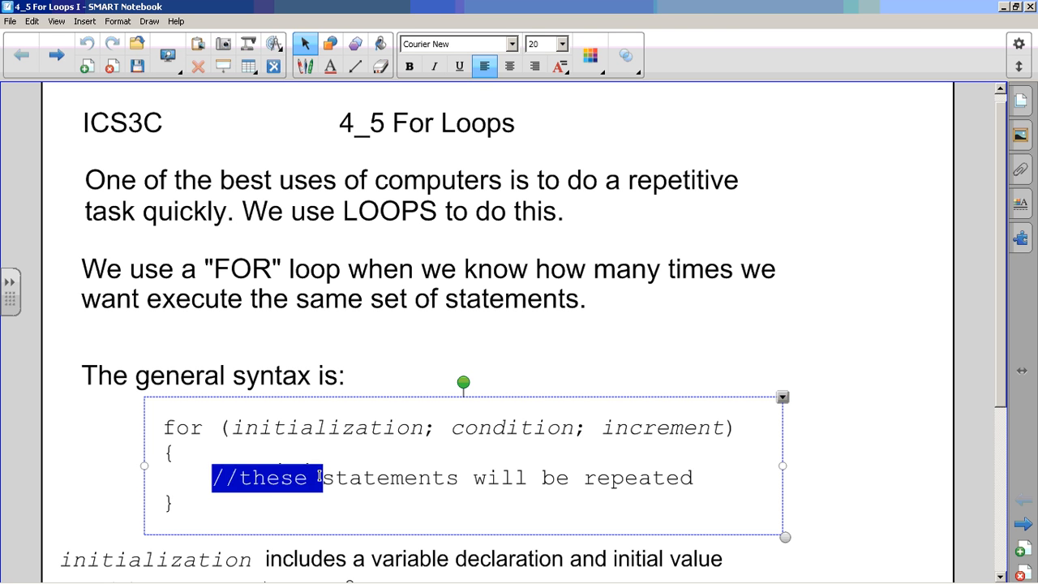
{"action": "left_click_drag", "start_coordinate": [318, 477], "coordinate": [694, 477]}
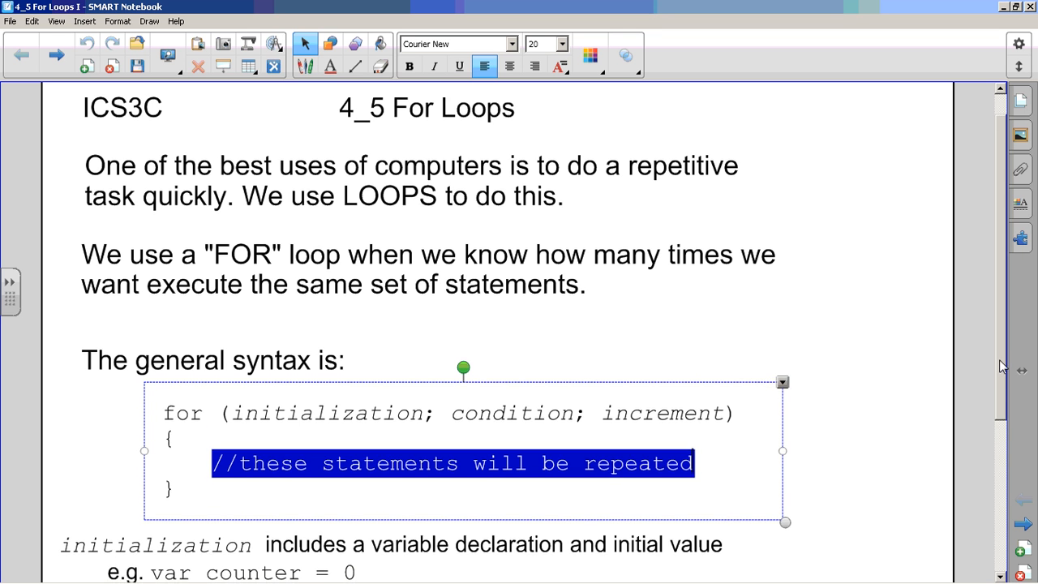
{"action": "scroll", "scroll_direction": "up", "scroll_amount": 3}
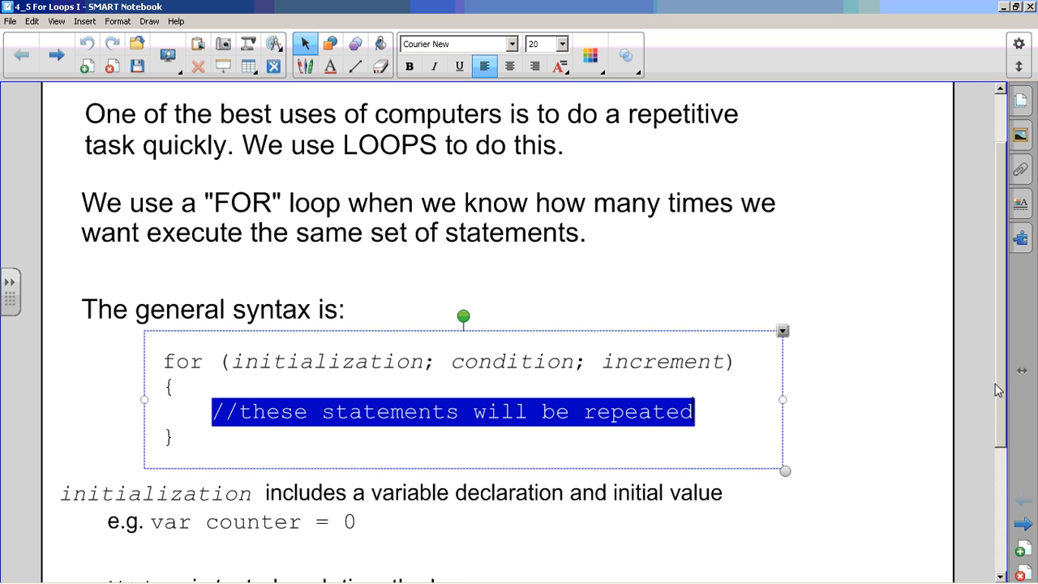
{"action": "scroll", "scroll_direction": "down", "scroll_amount": 3}
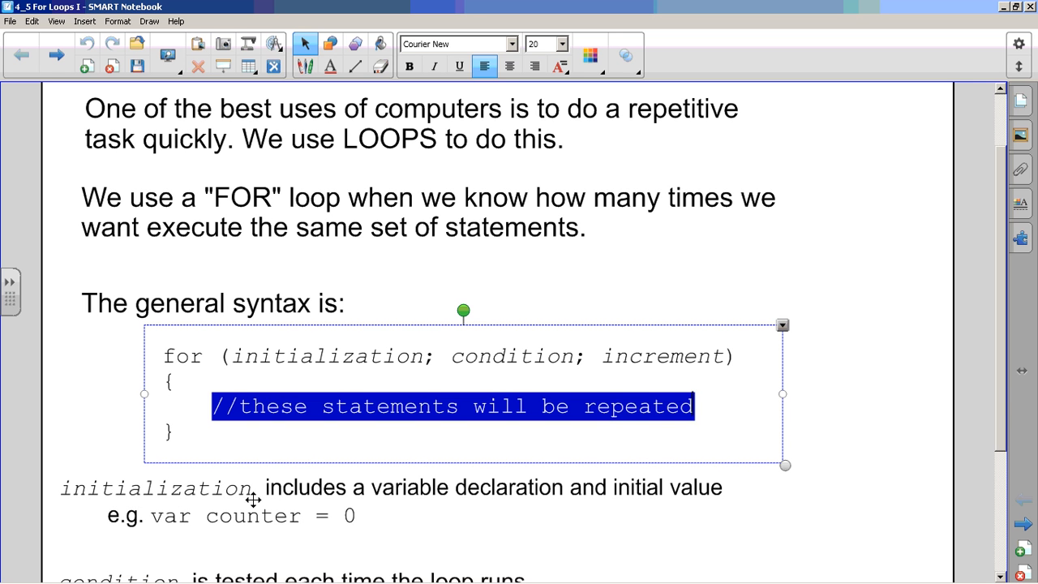
{"action": "mouse_move", "coordinate": [624, 495]}
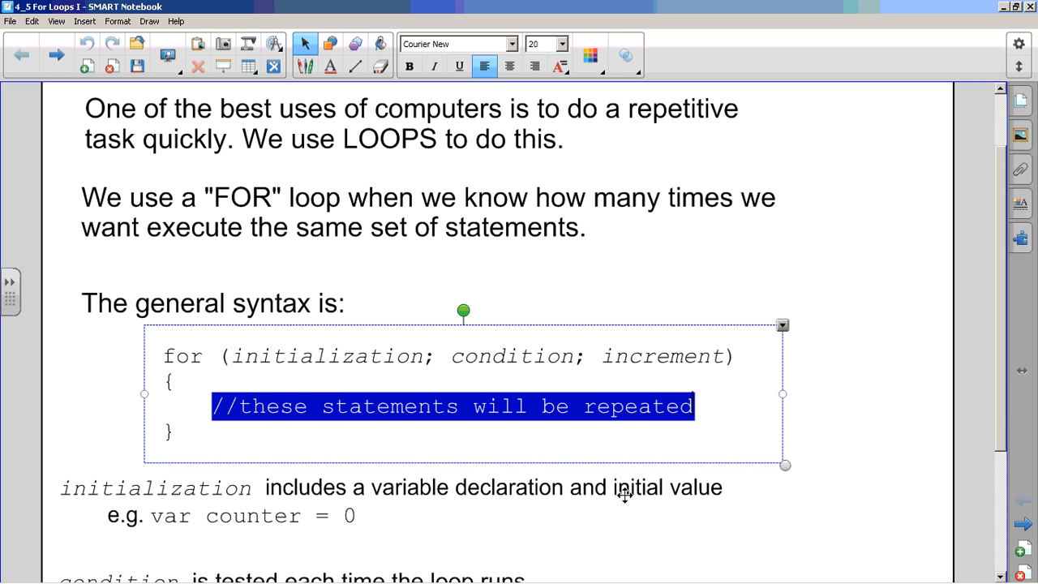
{"action": "mouse_move", "coordinate": [171, 525]}
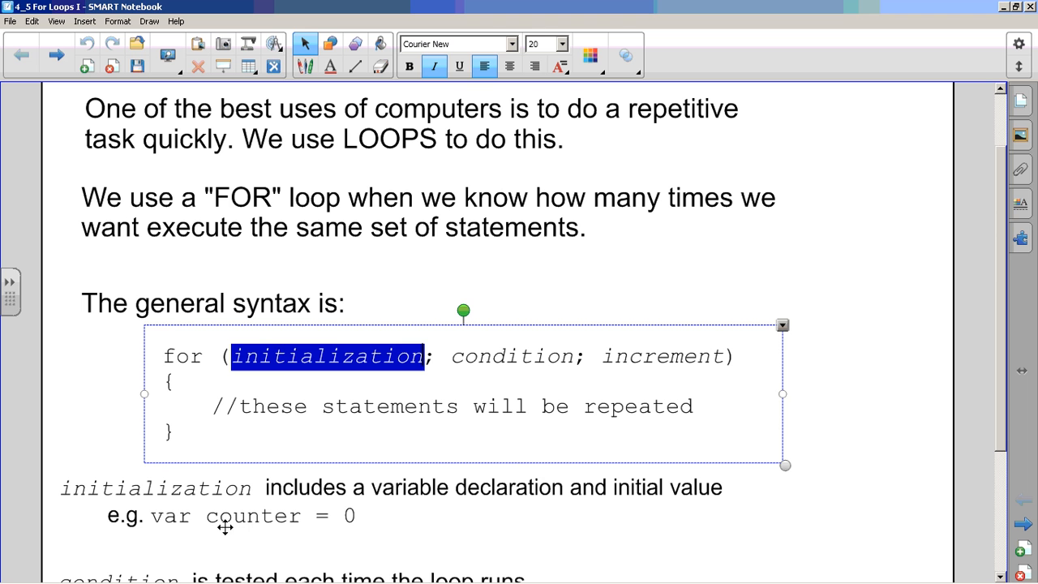
{"action": "mouse_move", "coordinate": [266, 513]}
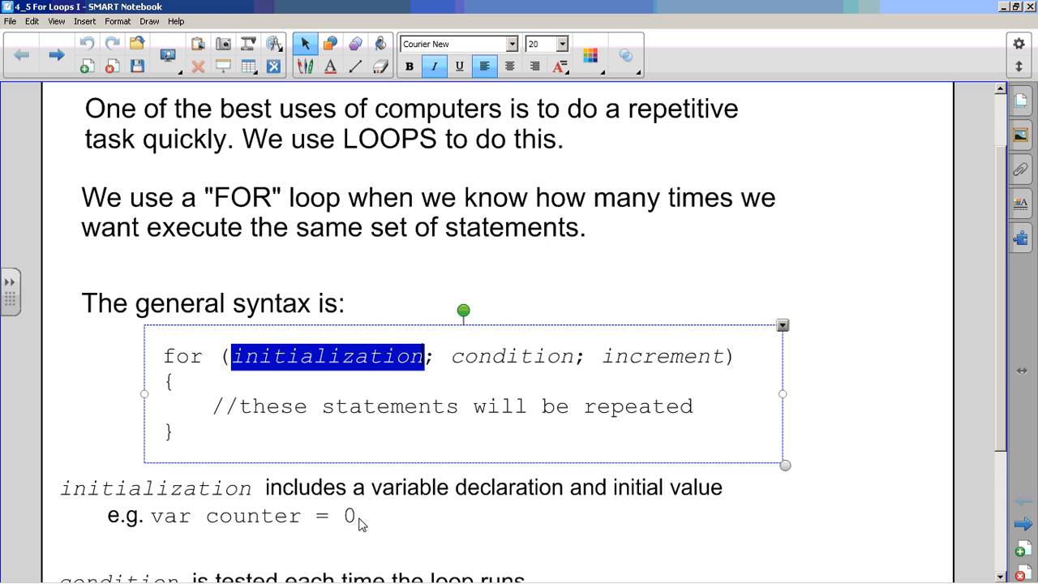
{"action": "mouse_move", "coordinate": [851, 429]}
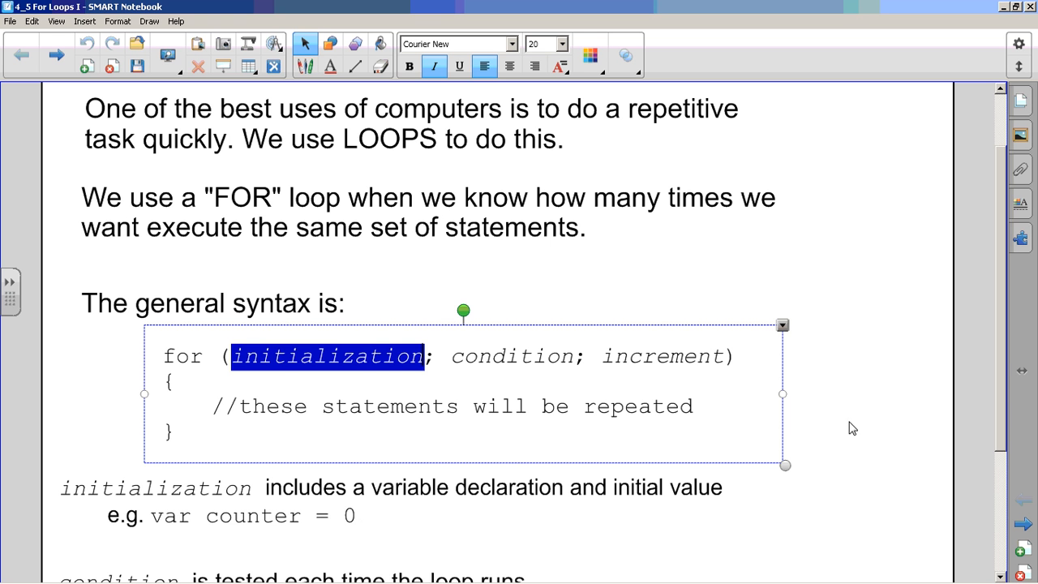
{"action": "mouse_move", "coordinate": [1002, 383]}
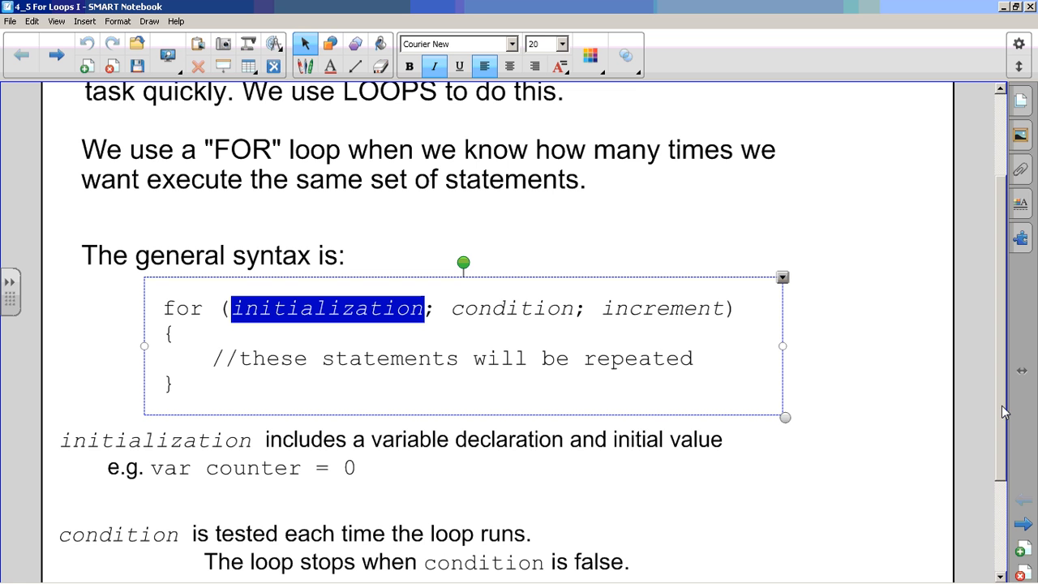
{"action": "mouse_move", "coordinate": [517, 332]}
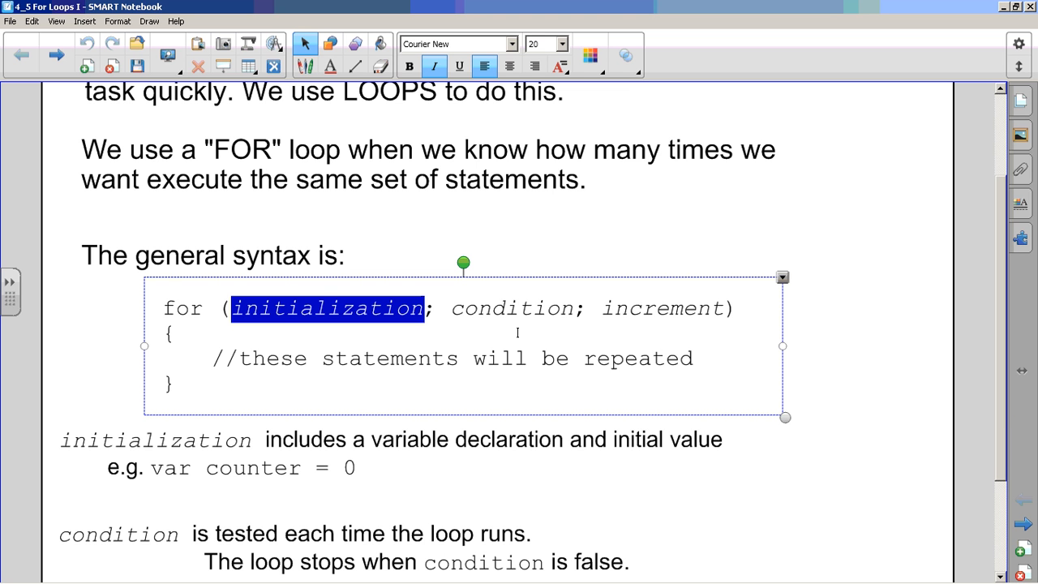
{"action": "double_click", "coordinate": [512, 308]}
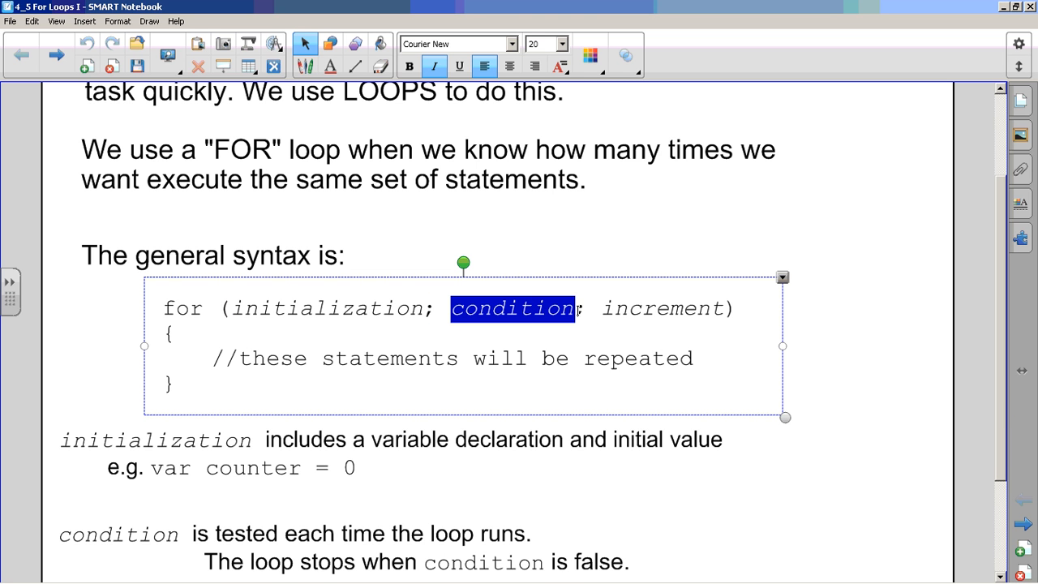
{"action": "scroll", "scroll_direction": "up", "scroll_amount": 3}
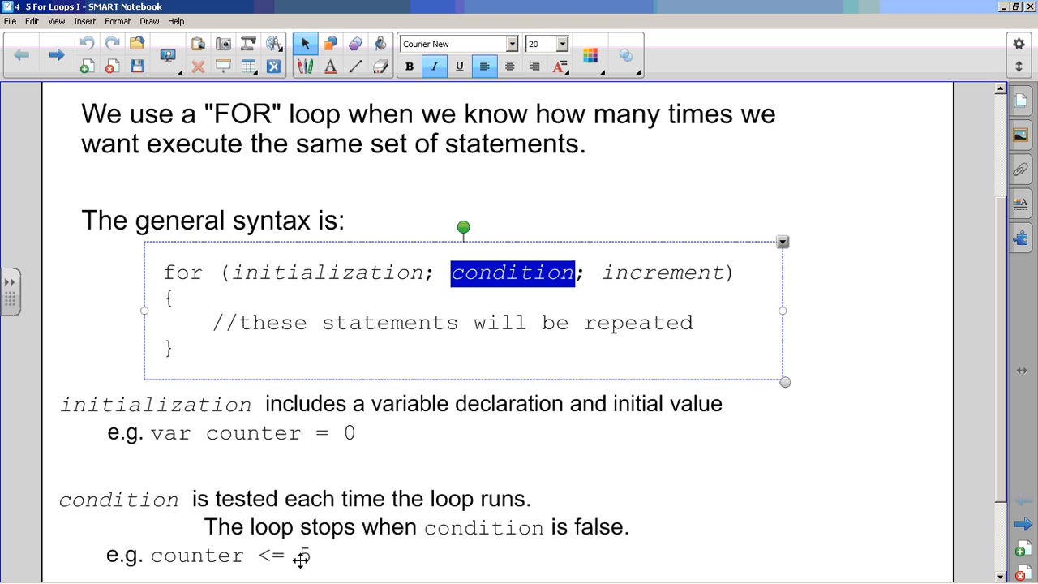
{"action": "mouse_move", "coordinate": [409, 430]}
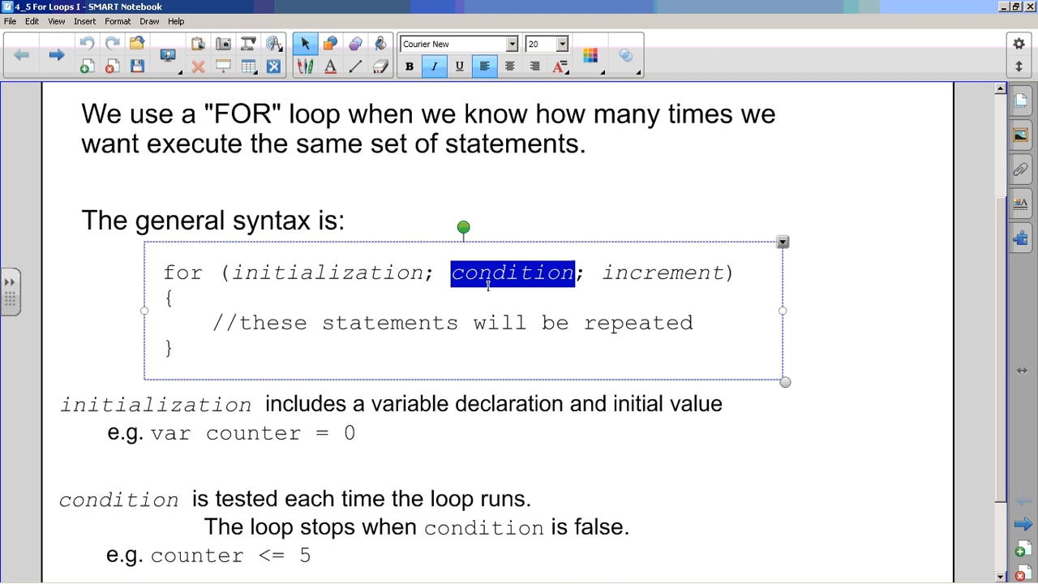
{"action": "mouse_move", "coordinate": [462, 410]}
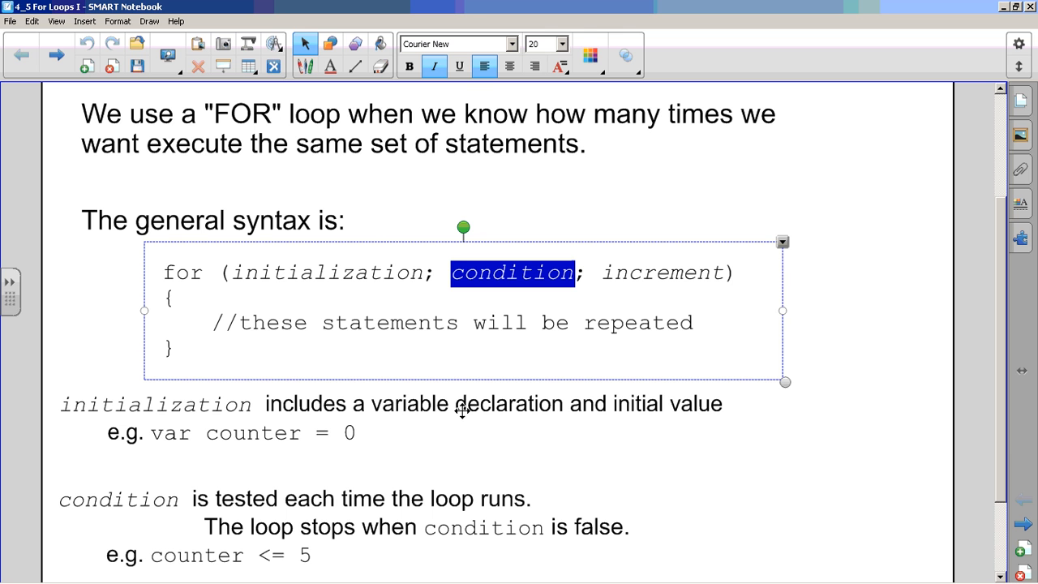
{"action": "mouse_move", "coordinate": [1004, 455]}
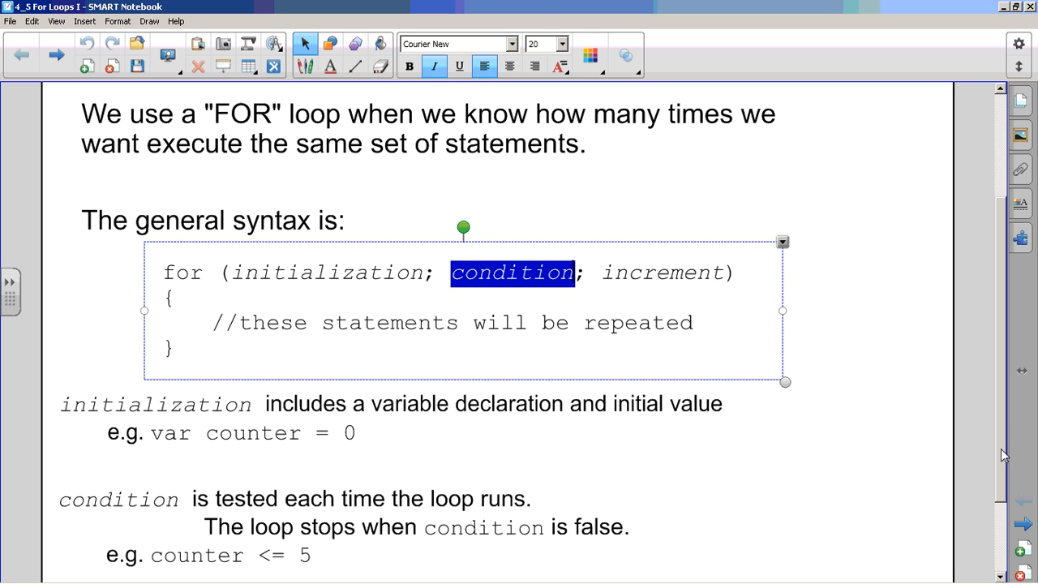
{"action": "mouse_move", "coordinate": [97, 532]}
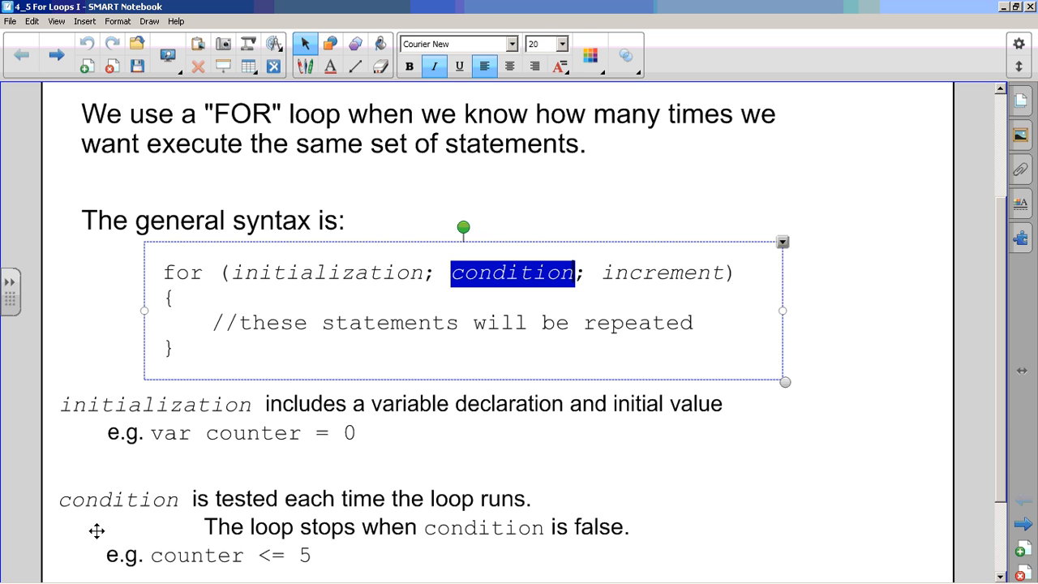
{"action": "mouse_move", "coordinate": [298, 558]}
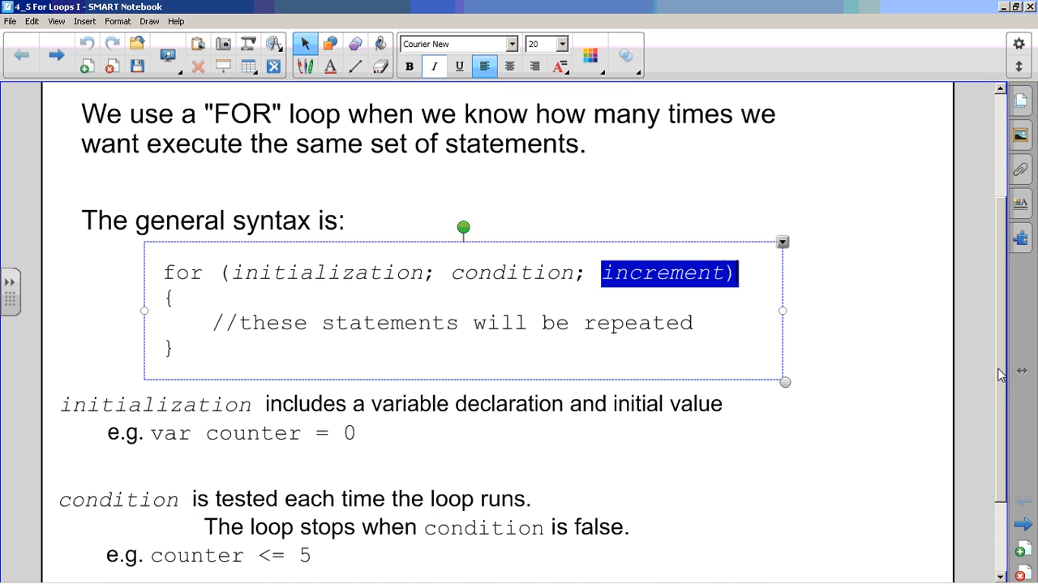
{"action": "scroll", "scroll_direction": "down", "scroll_amount": 3}
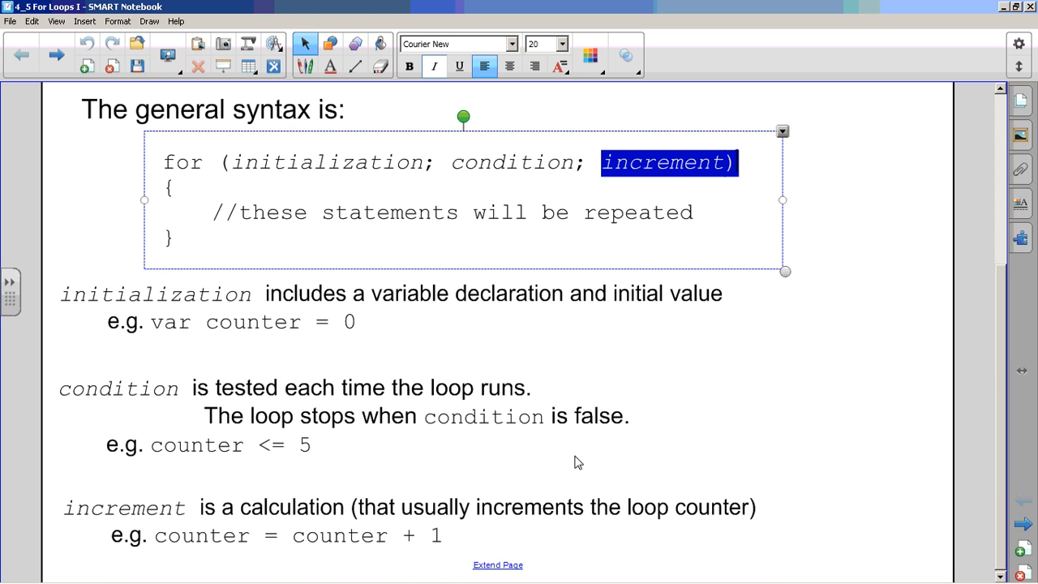
{"action": "mouse_move", "coordinate": [480, 533]}
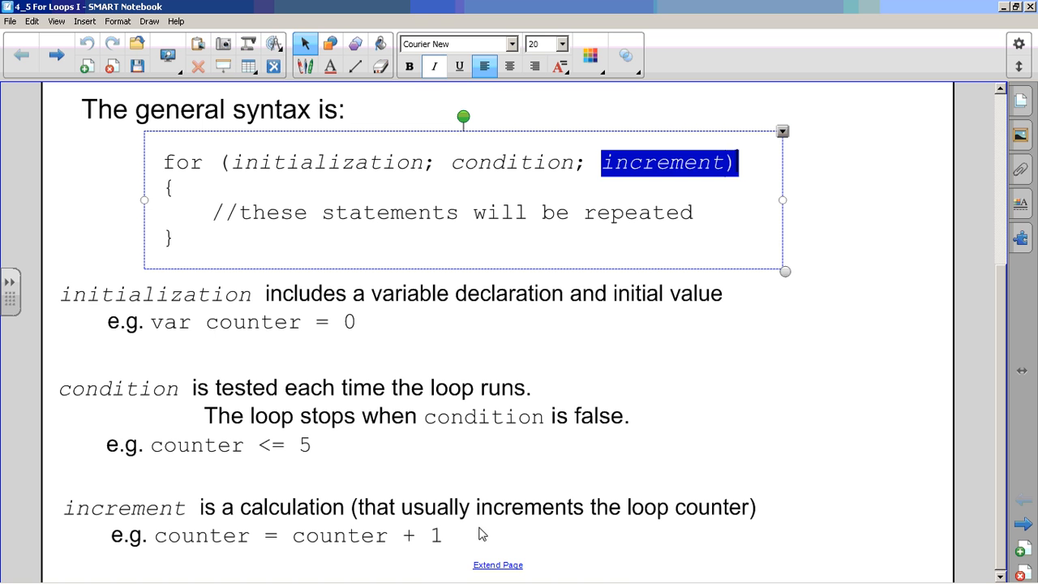
{"action": "mouse_move", "coordinate": [545, 542]}
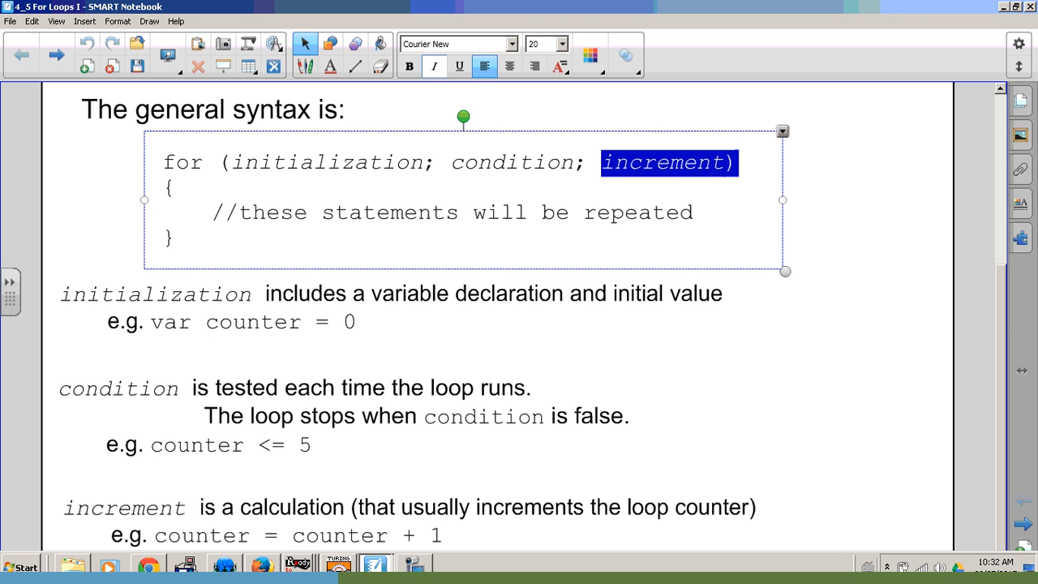
{"action": "mouse_move", "coordinate": [149, 567]}
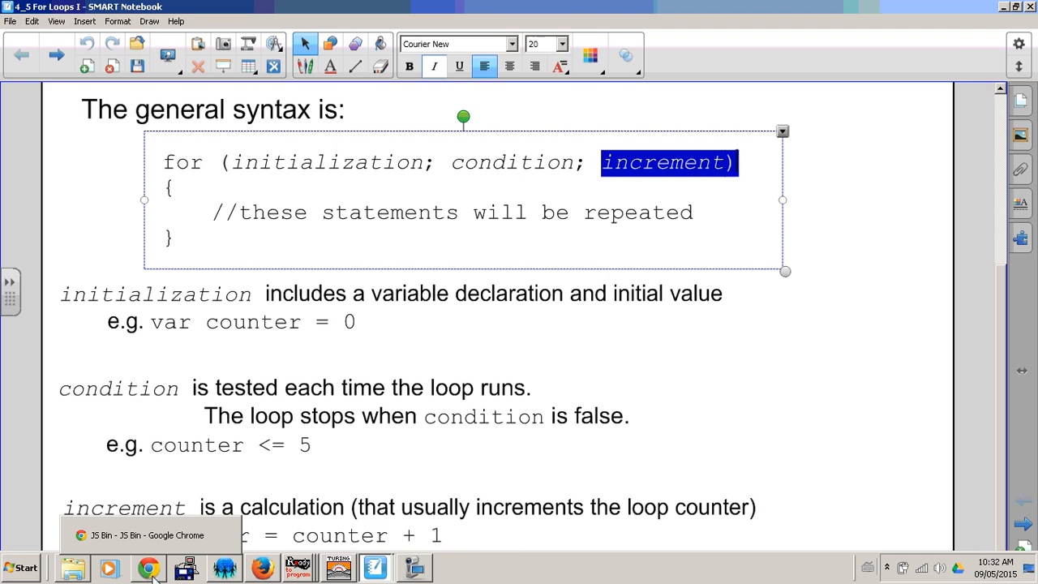
Write the loop header for (var counter = 1; counter <= 5; counter = counter + 1) in the JavaScript panel
{"action": "left_click", "coordinate": [150, 568]}
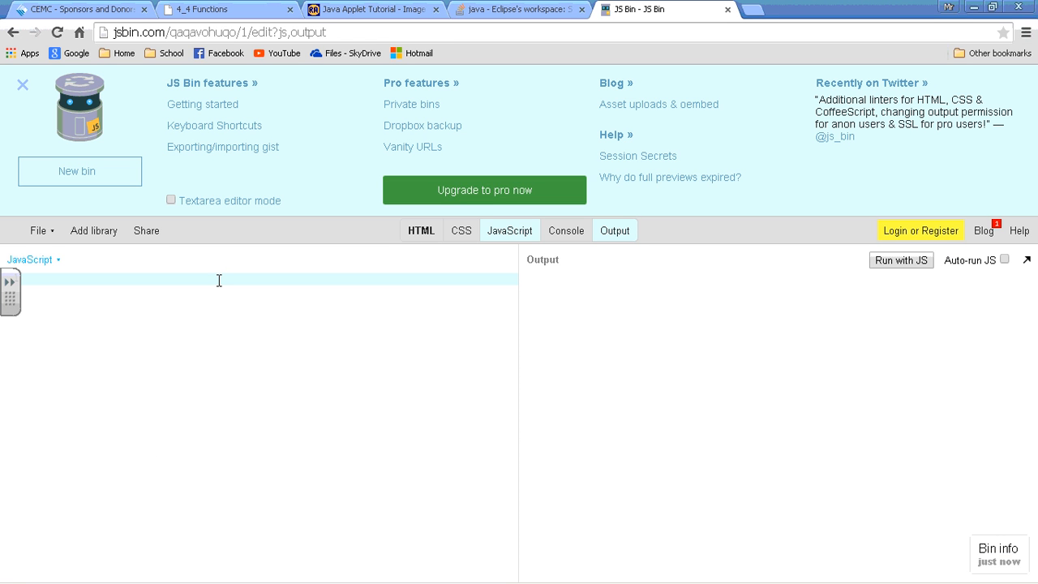
{"action": "type", "text": "for"}
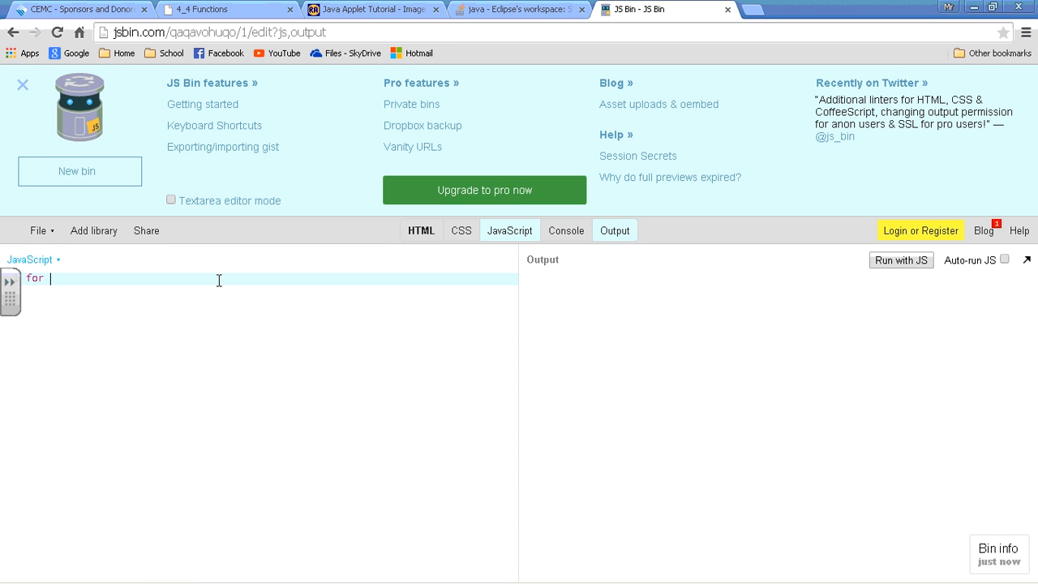
{"action": "type", "text": "(va"}
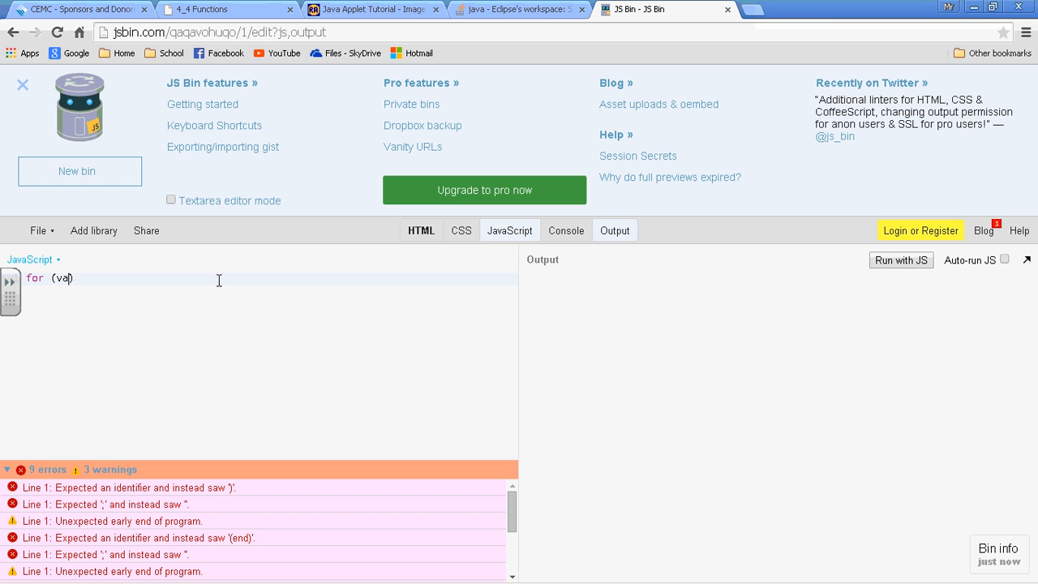
{"action": "type", "text": "r counter"}
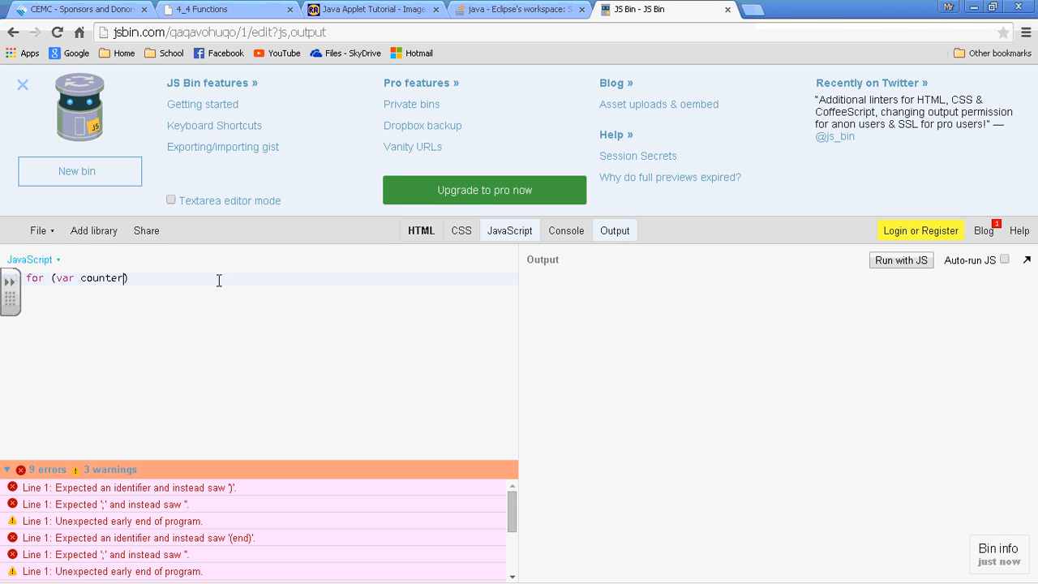
{"action": "type", "text": "= 1;"}
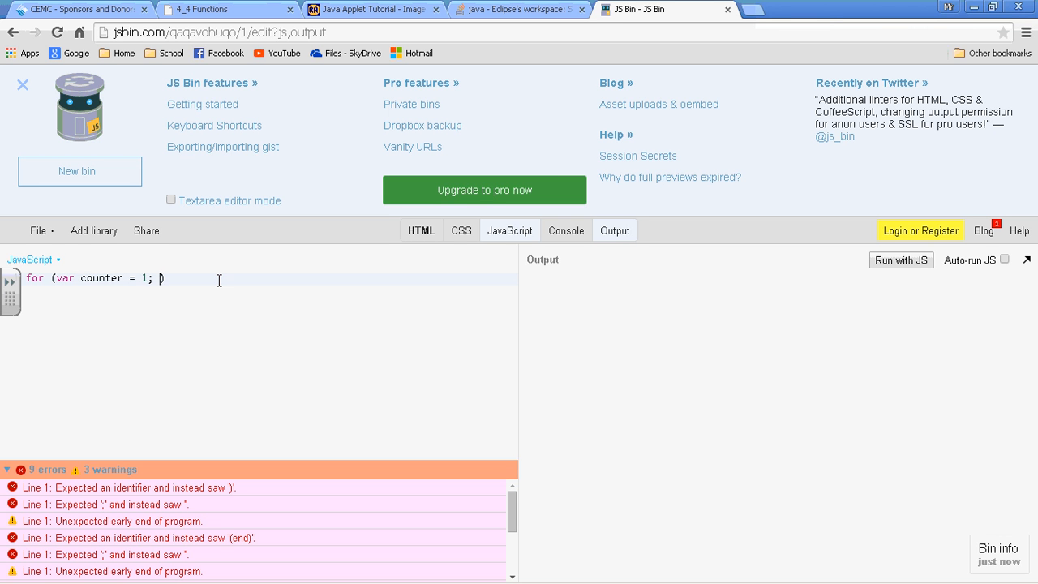
{"action": "type", "text": "counter <= 5;"}
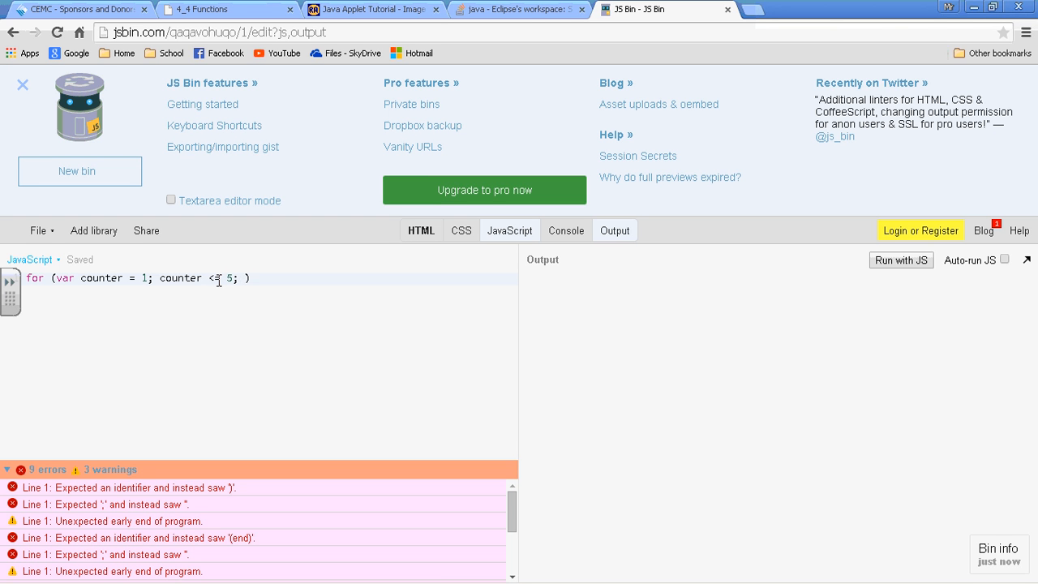
{"action": "type", "text": ")"}
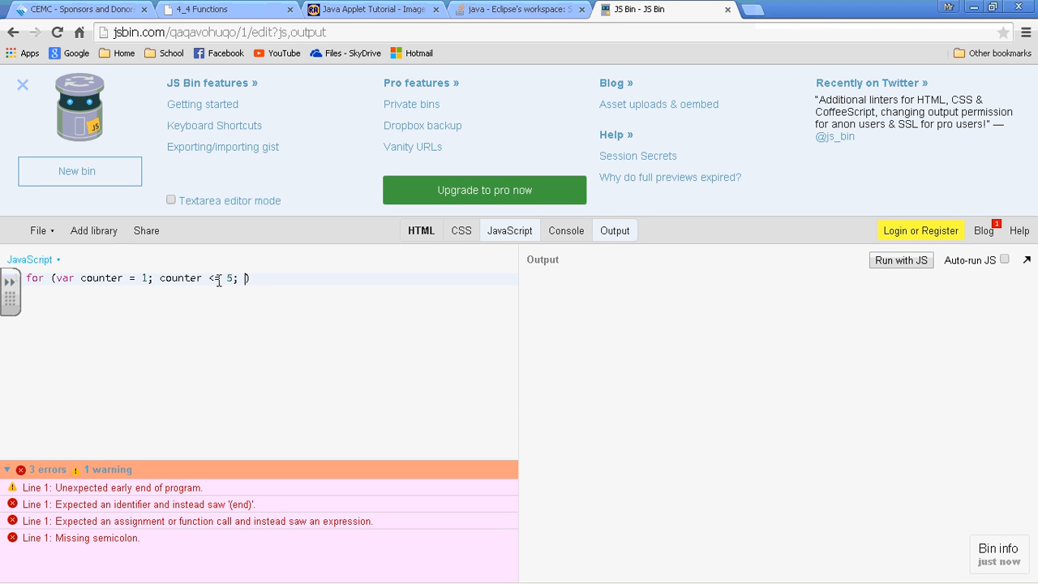
{"action": "type", "text": "counter :"}
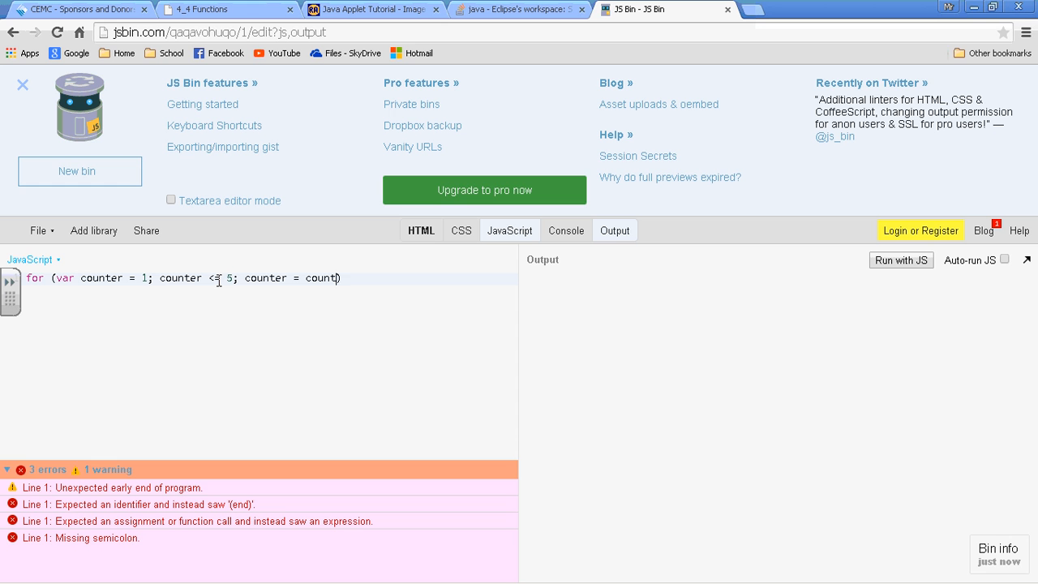
{"action": "type", "text": "er + 1)"}
{"action": "type", "text": "{"}
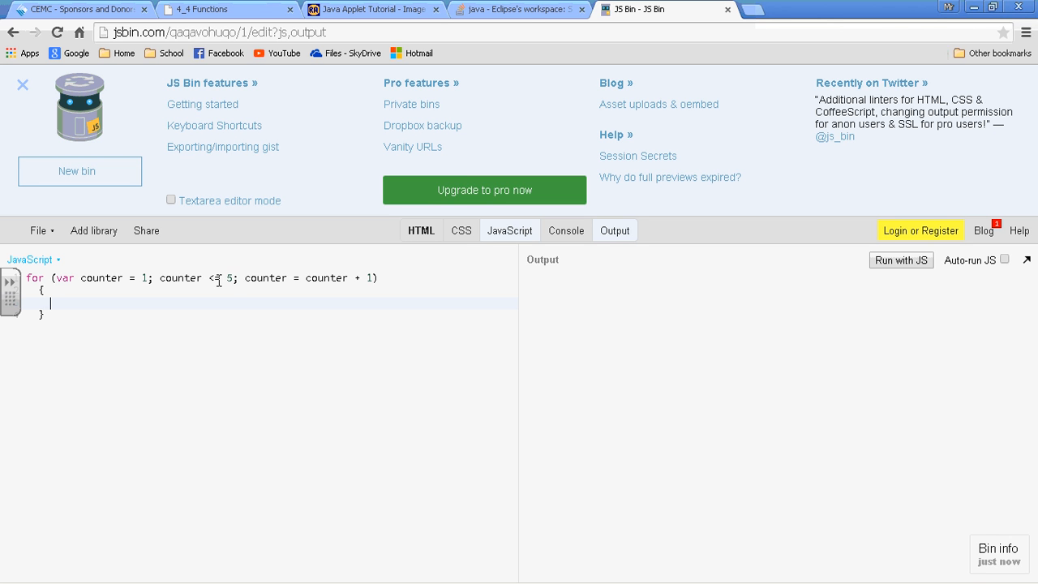
Give the loop a body of console.log("Hello World");
{"action": "type", "text": "console"}
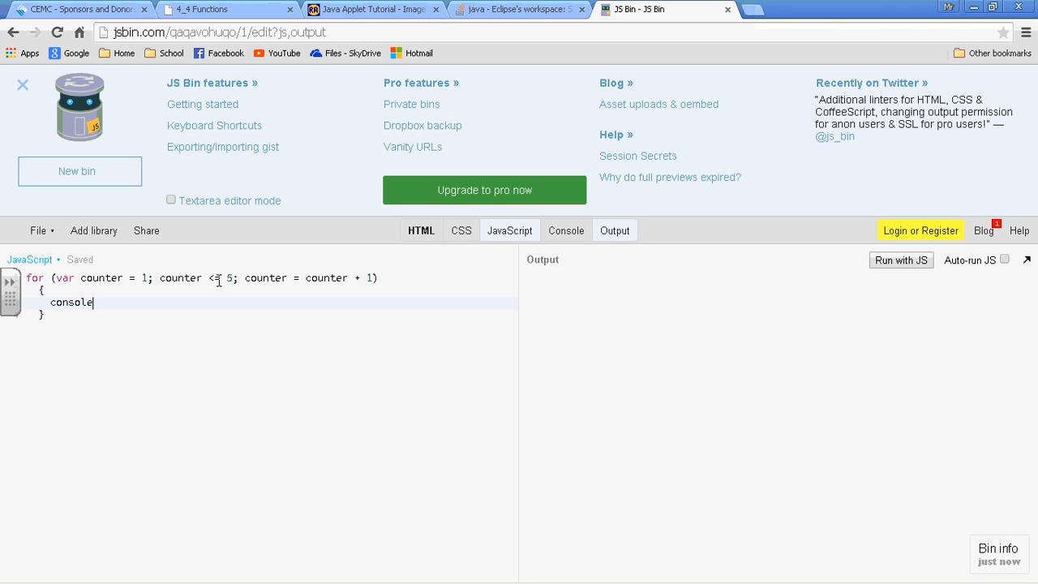
{"action": "type", "text": ".log(\"\")"}
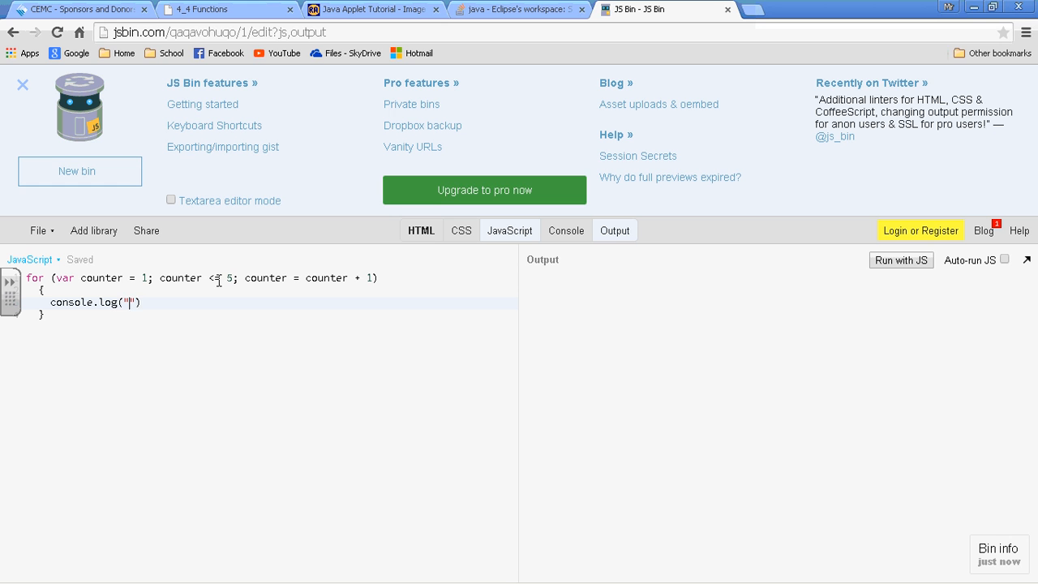
{"action": "type", "text": "h"}
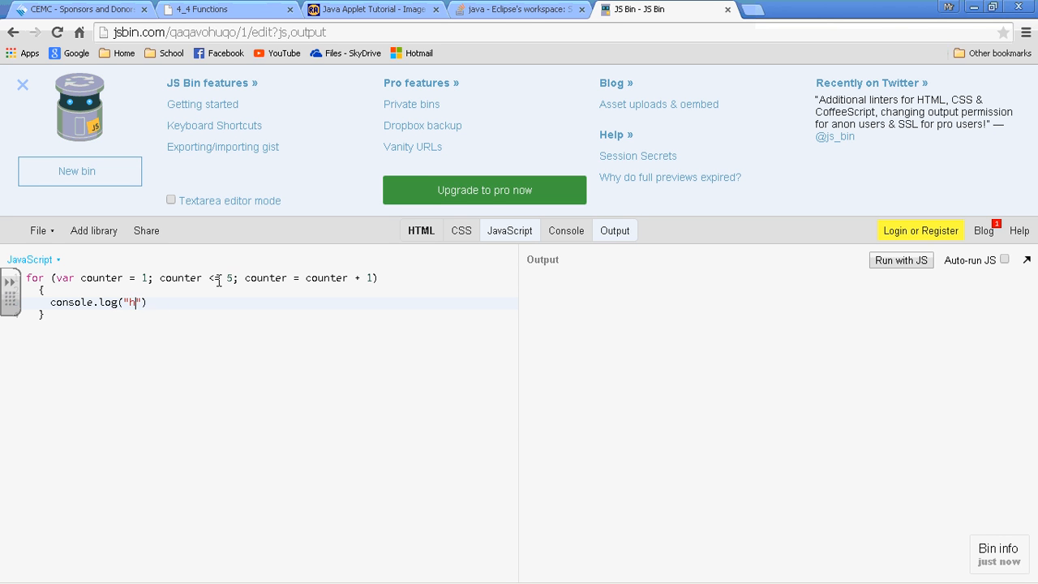
{"action": "type", "text": "ello World"}
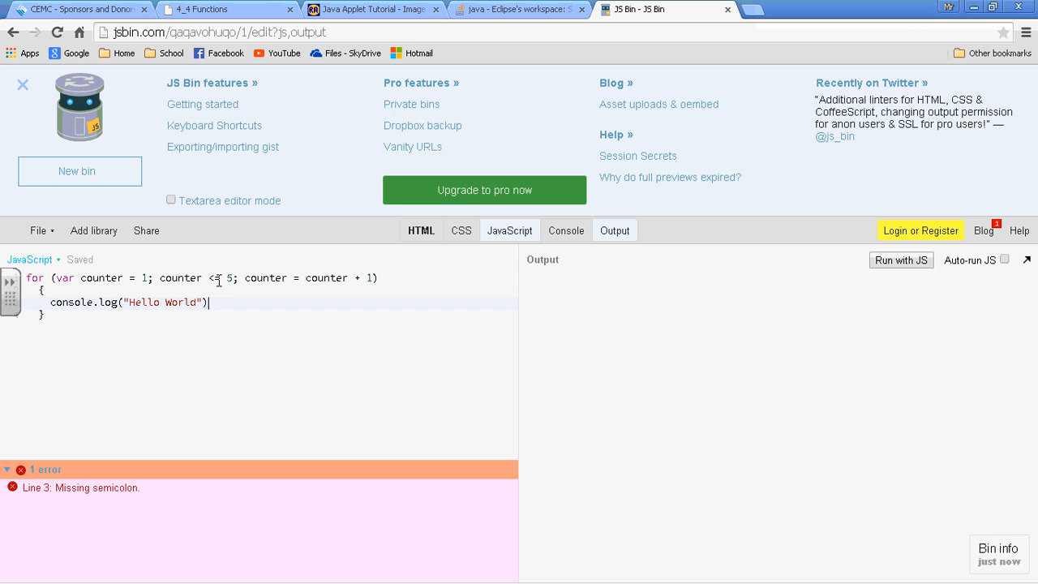
{"action": "type", "text": ";"}
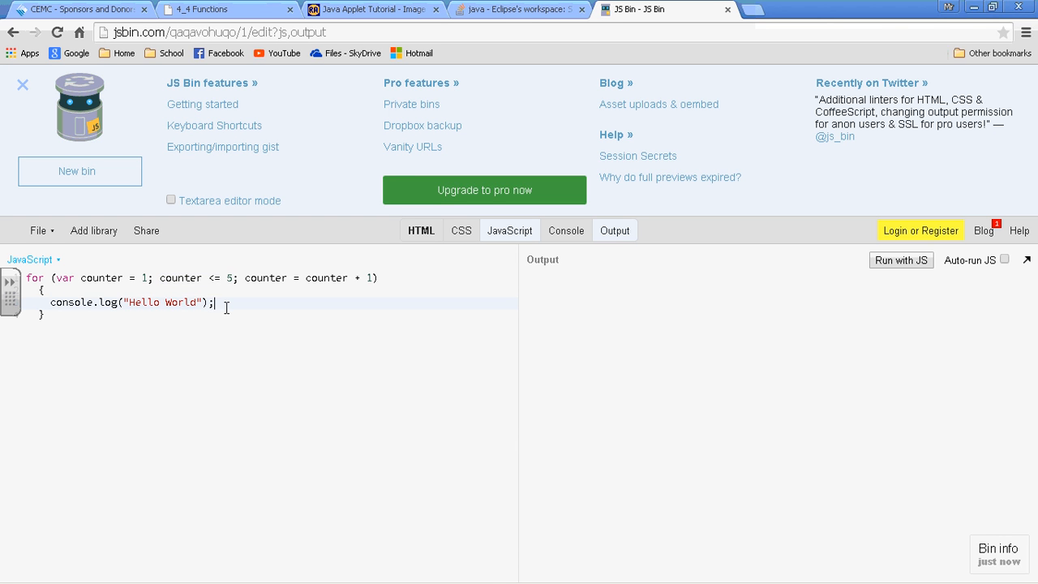
{"action": "mouse_move", "coordinate": [663, 321]}
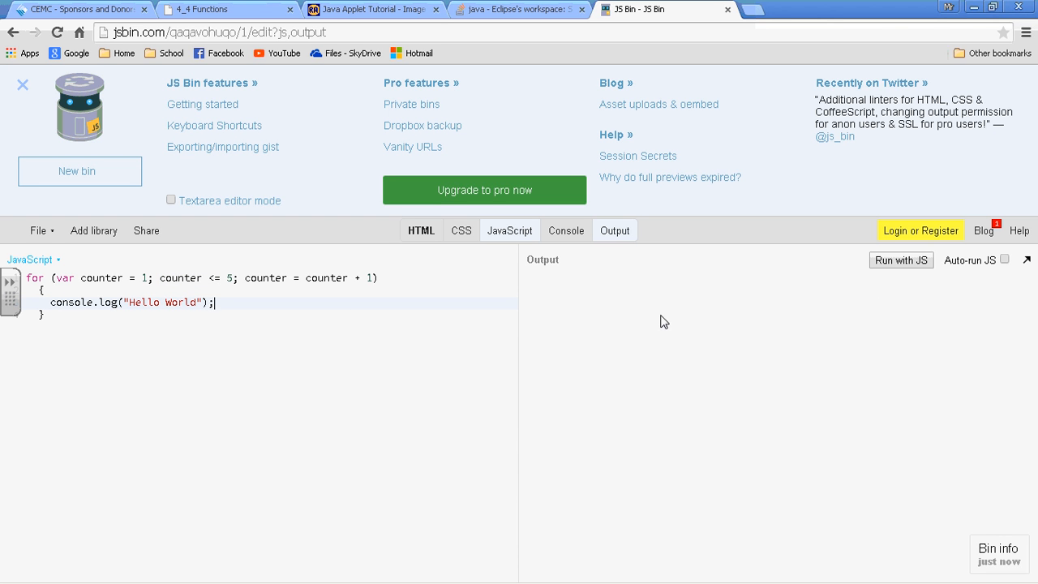
{"action": "mouse_move", "coordinate": [519, 314]}
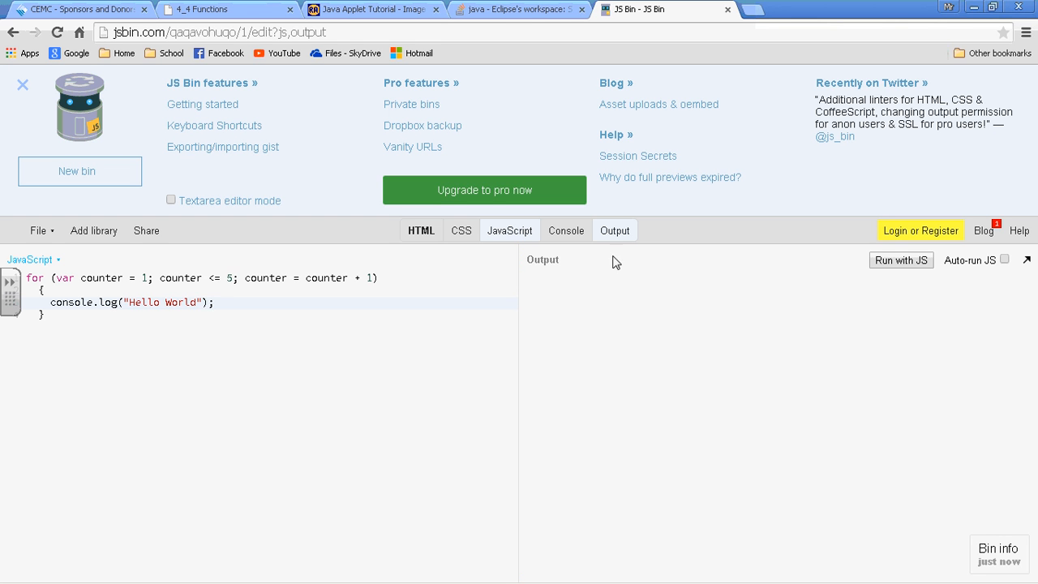
Run the loop with the console shown so Hello World is listed five times
{"action": "left_click", "coordinate": [565, 231]}
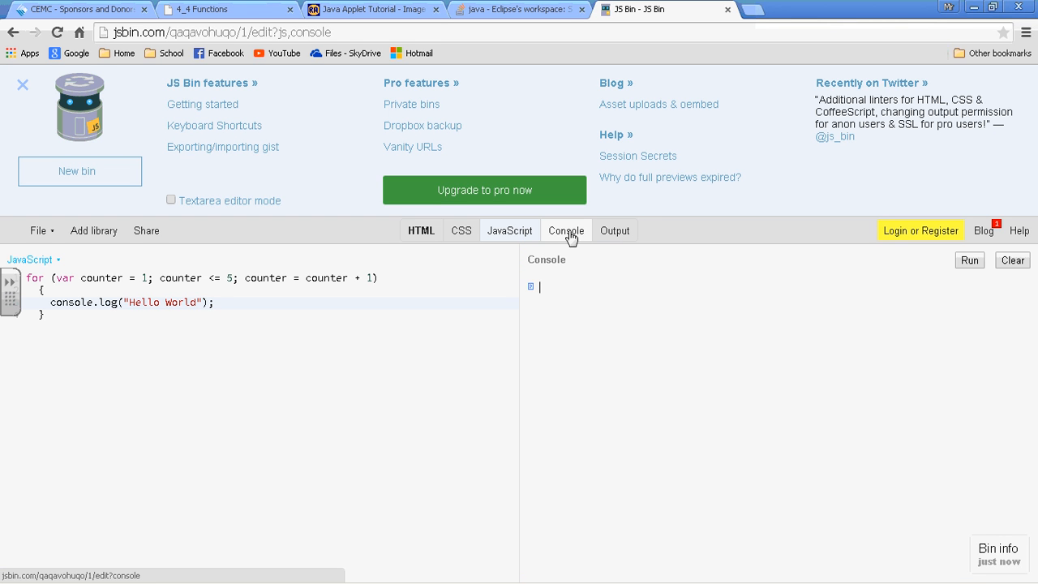
{"action": "left_click", "coordinate": [970, 259]}
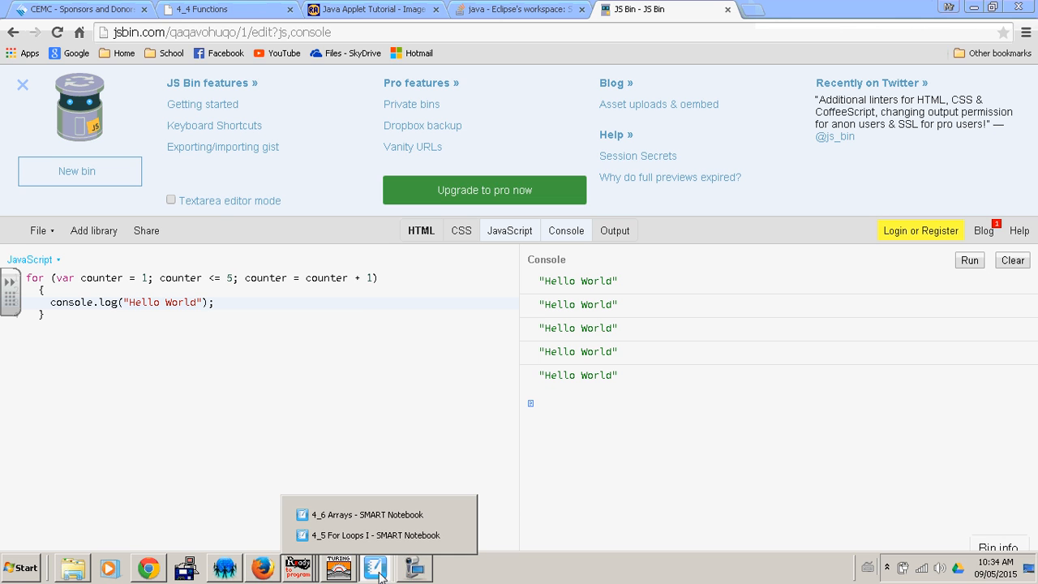
{"action": "mouse_move", "coordinate": [360, 535]}
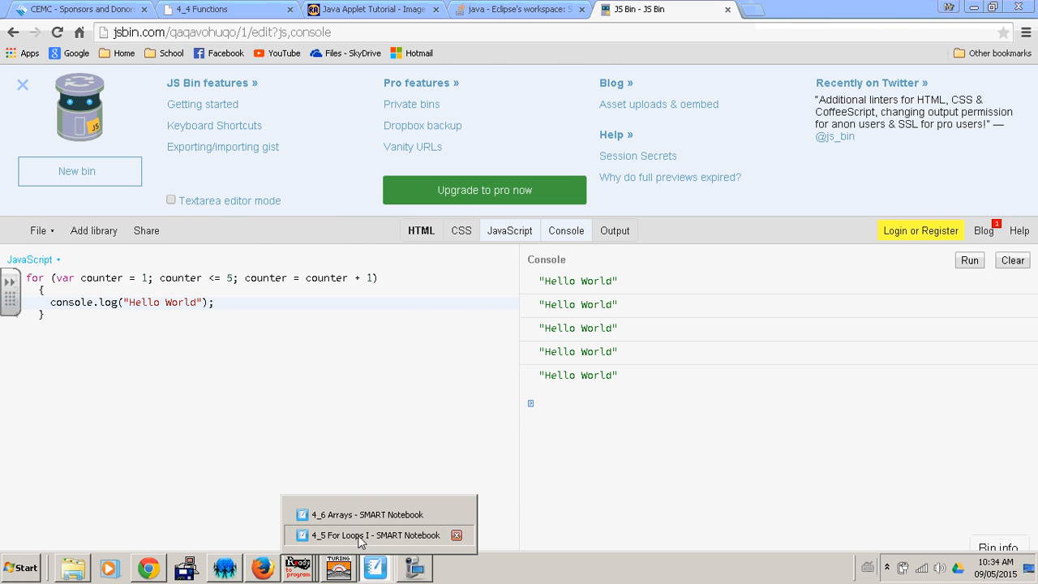
Review the counter++ note and select counter = counter + 1 to replace it with counter++
{"action": "left_click", "coordinate": [374, 535]}
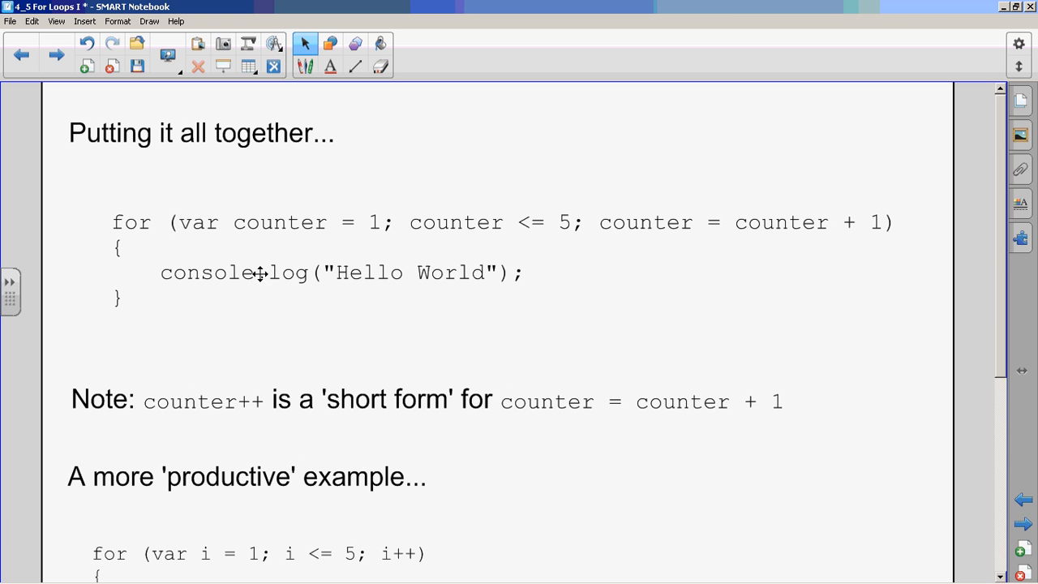
{"action": "mouse_move", "coordinate": [149, 425]}
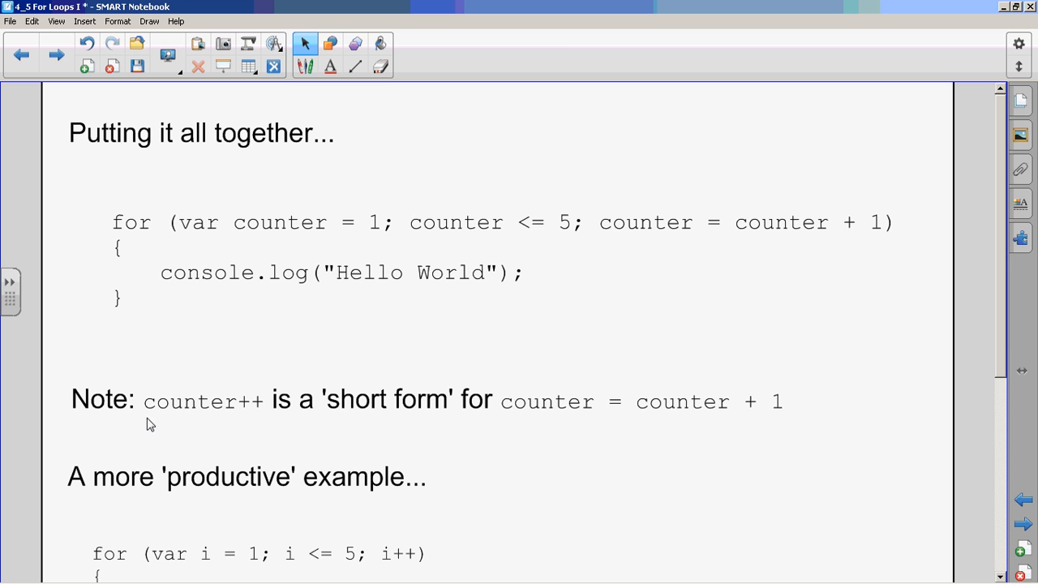
{"action": "mouse_move", "coordinate": [230, 414]}
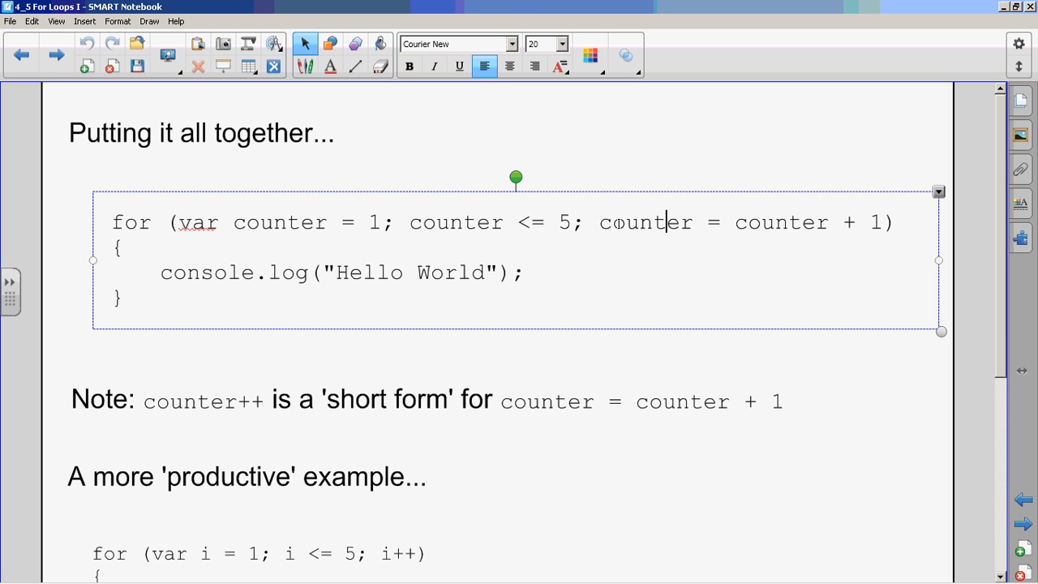
{"action": "left_click_drag", "start_coordinate": [599, 223], "coordinate": [880, 222]}
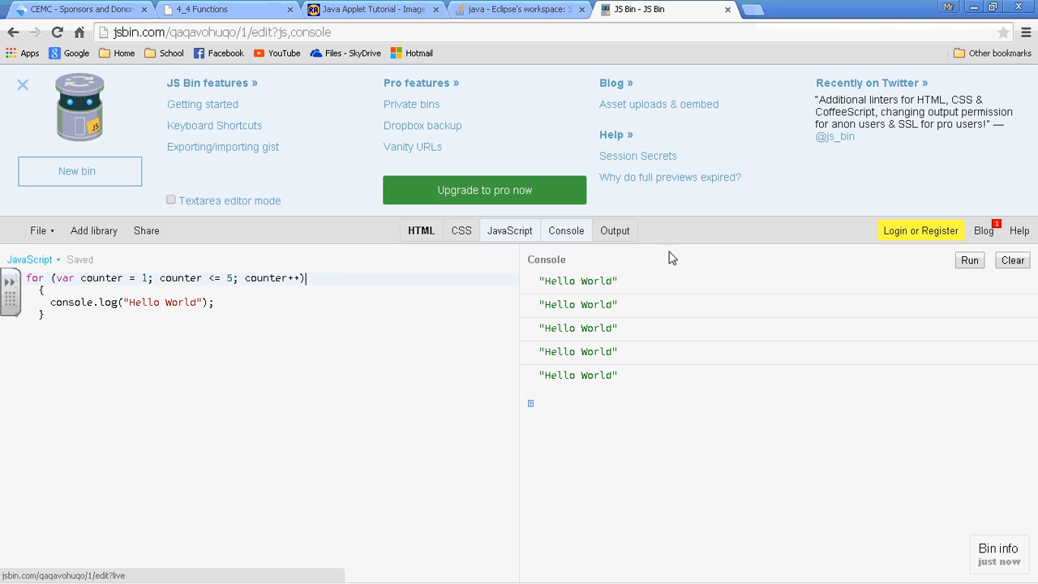
{"action": "left_click", "coordinate": [970, 260]}
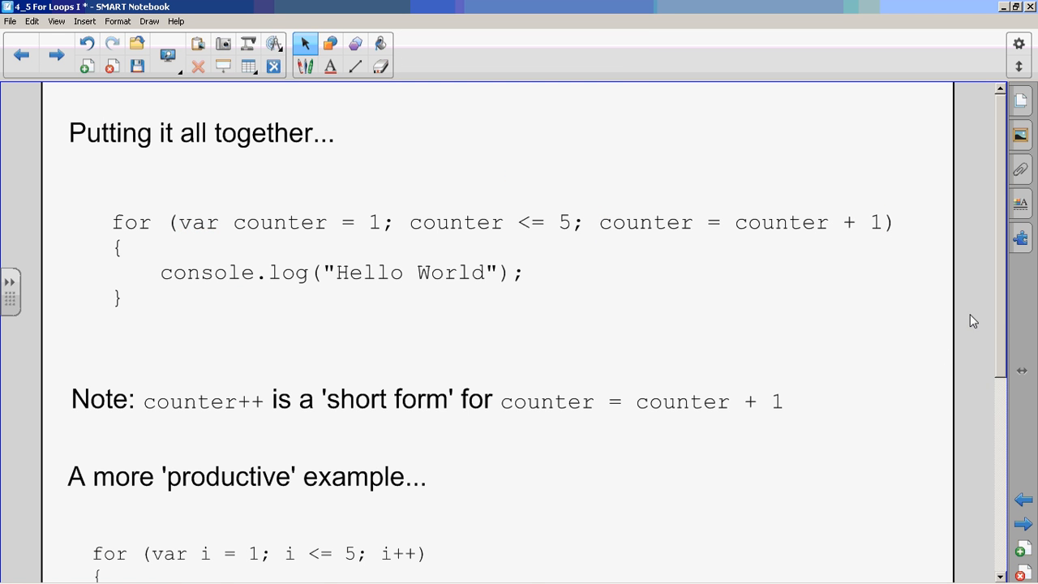
Select the whole lunch-total example code in the notes and switch to the browser
{"action": "scroll", "scroll_direction": "down", "scroll_amount": 3}
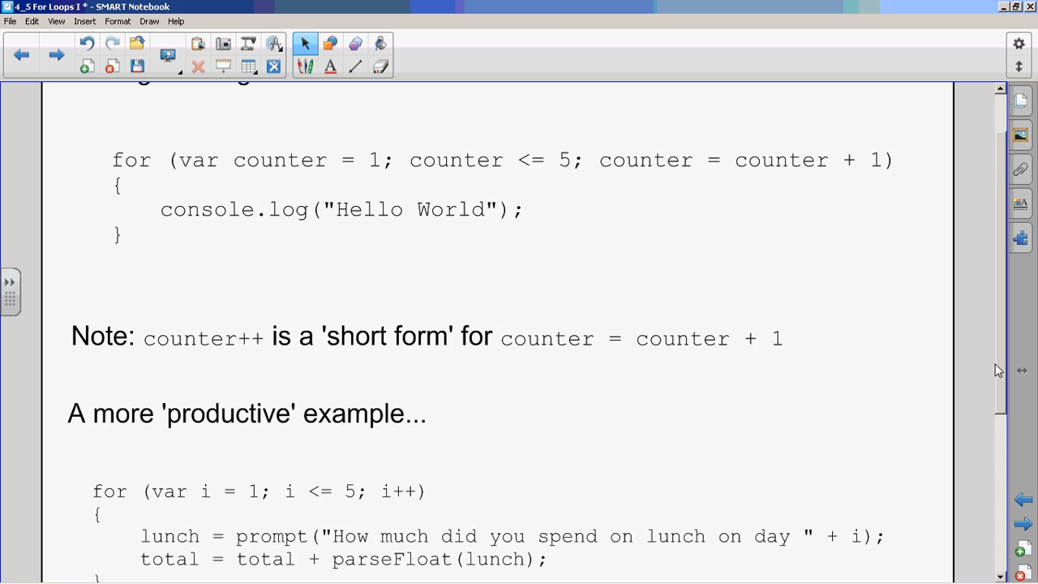
{"action": "scroll", "scroll_direction": "down", "scroll_amount": 3}
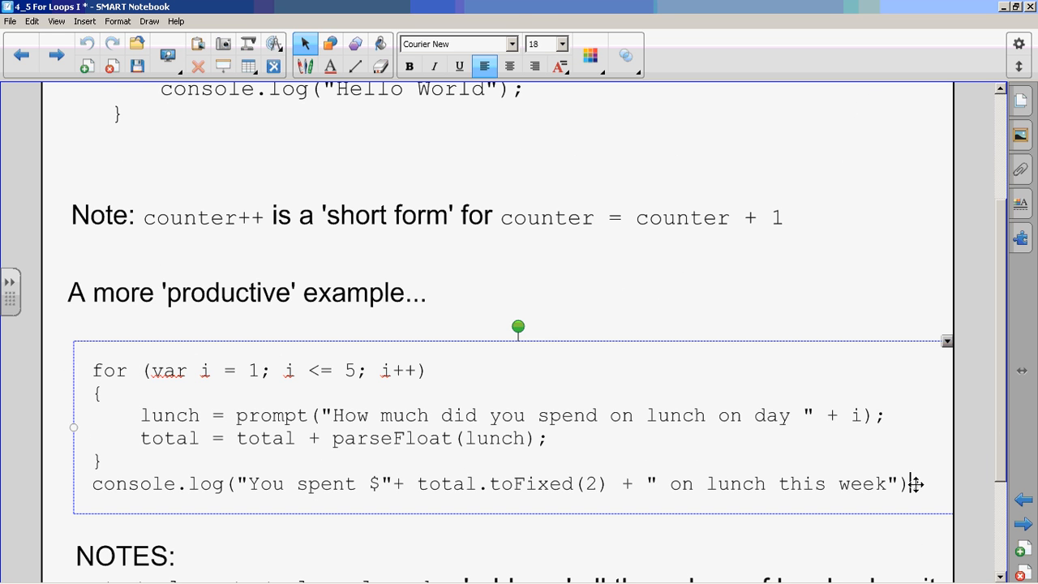
{"action": "left_click_drag", "start_coordinate": [152, 369], "coordinate": [917, 484]}
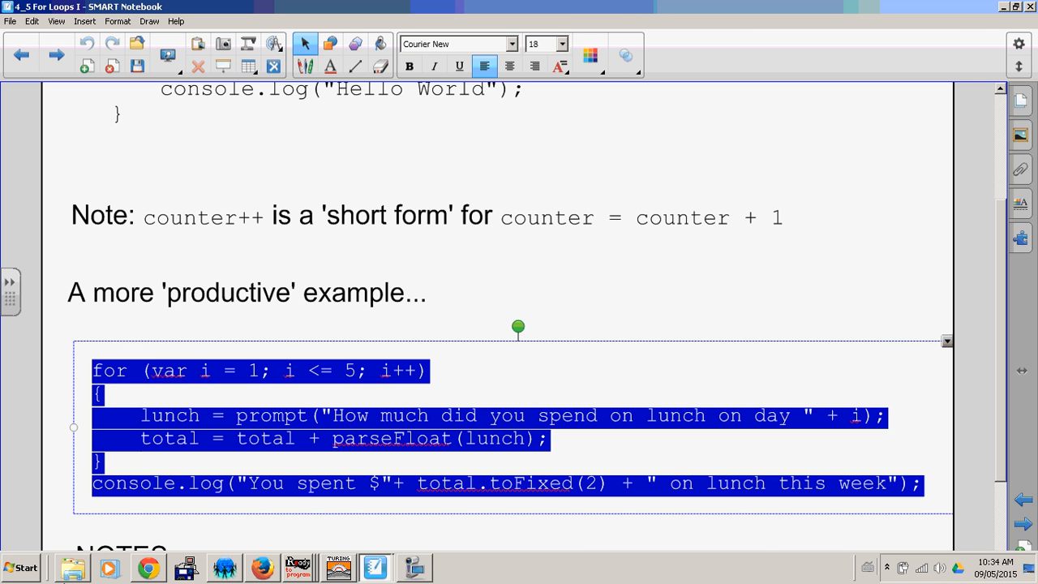
{"action": "left_click", "coordinate": [148, 568]}
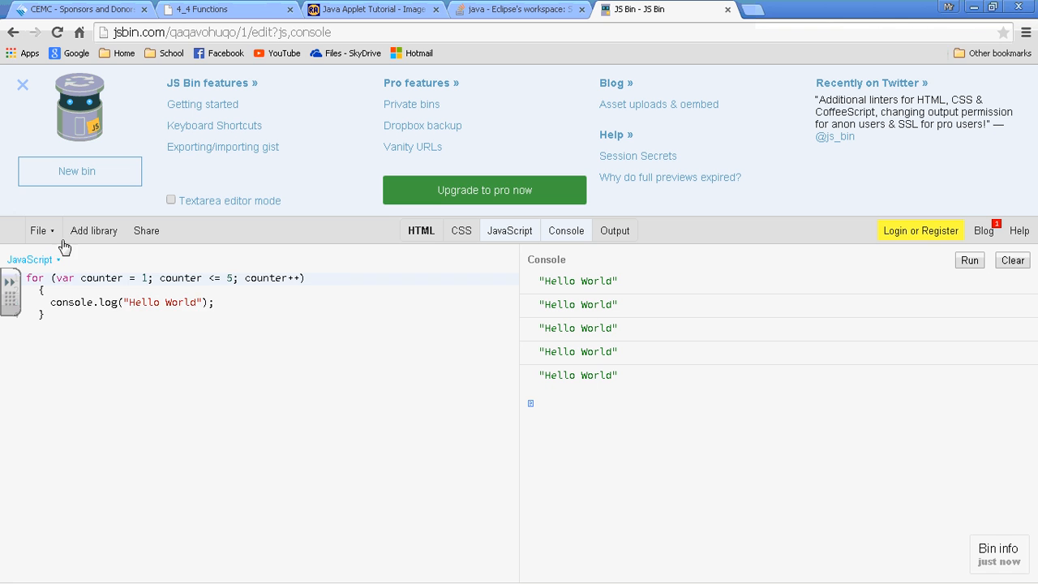
Bring up the bin's File actions list to clone it for the lunch-total loop
{"action": "left_click", "coordinate": [39, 230]}
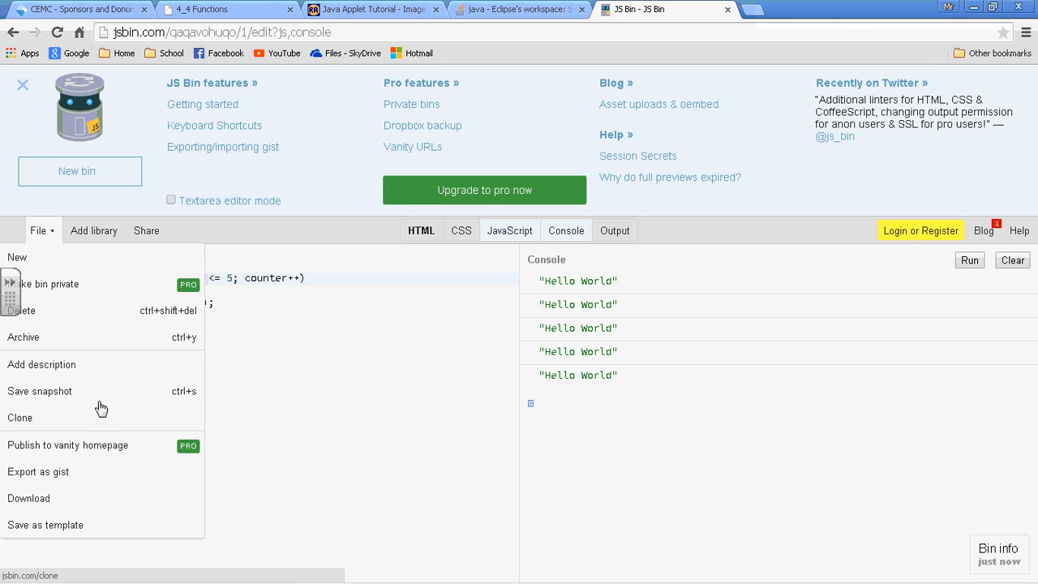
{"action": "mouse_move", "coordinate": [284, 397]}
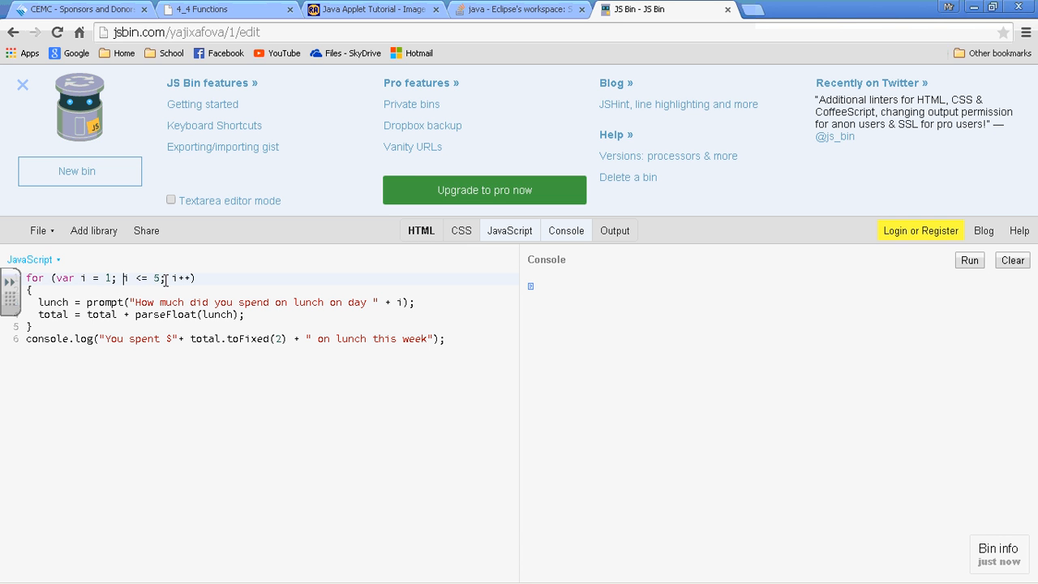
{"action": "mouse_move", "coordinate": [196, 289]}
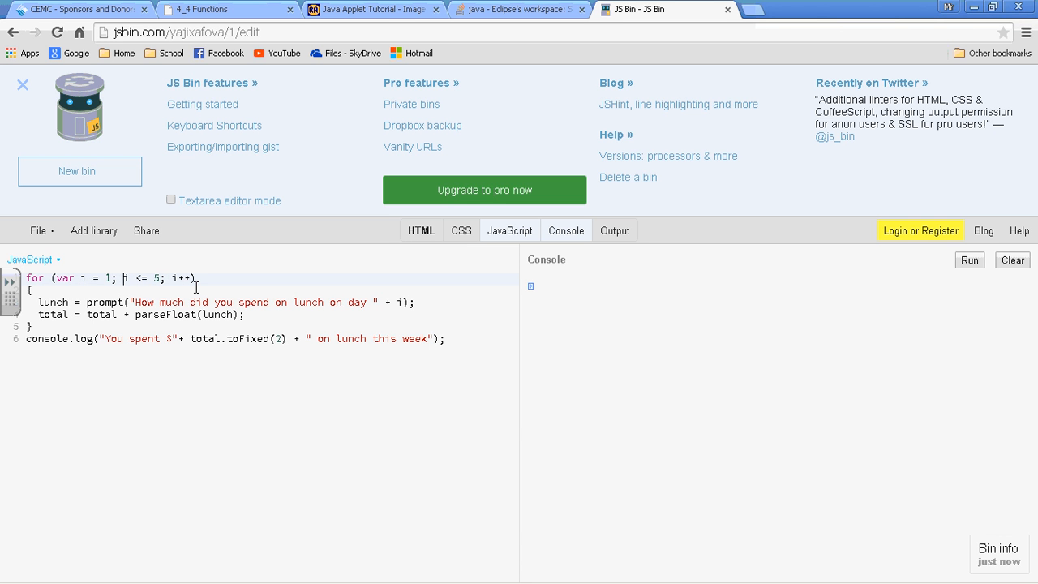
{"action": "mouse_move", "coordinate": [60, 303]}
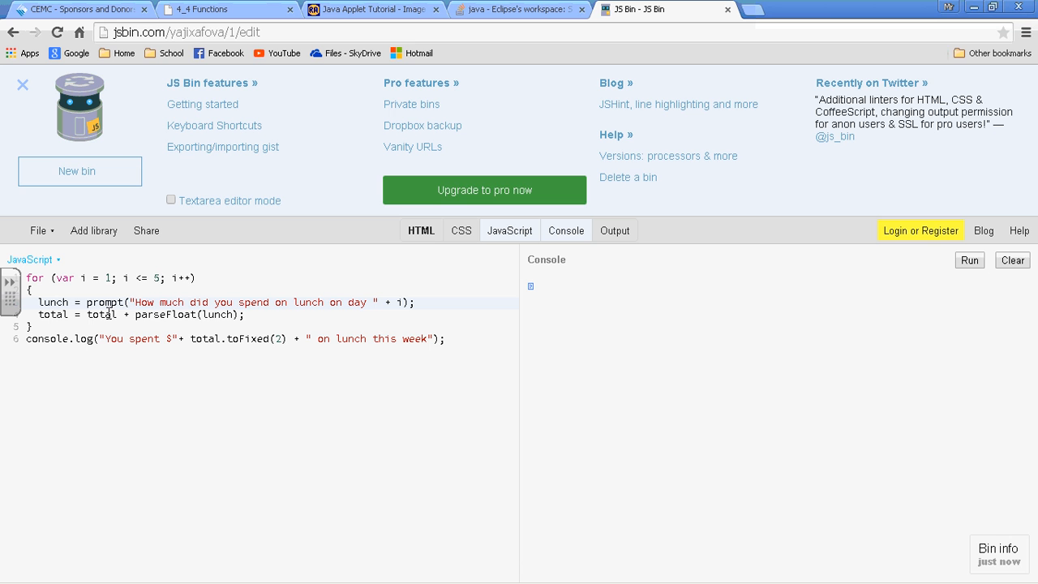
{"action": "mouse_move", "coordinate": [233, 321]}
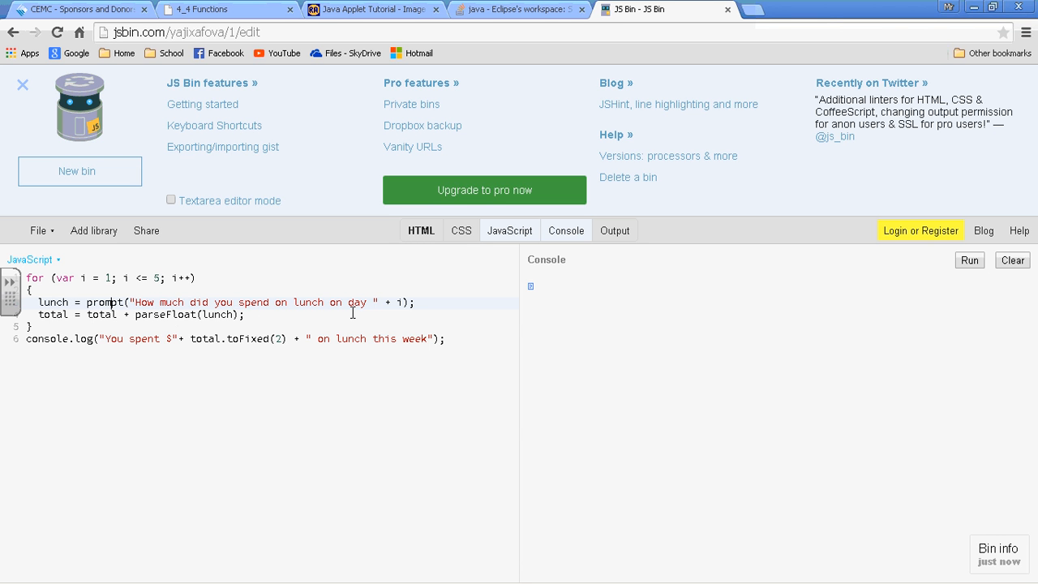
{"action": "mouse_move", "coordinate": [642, 347]}
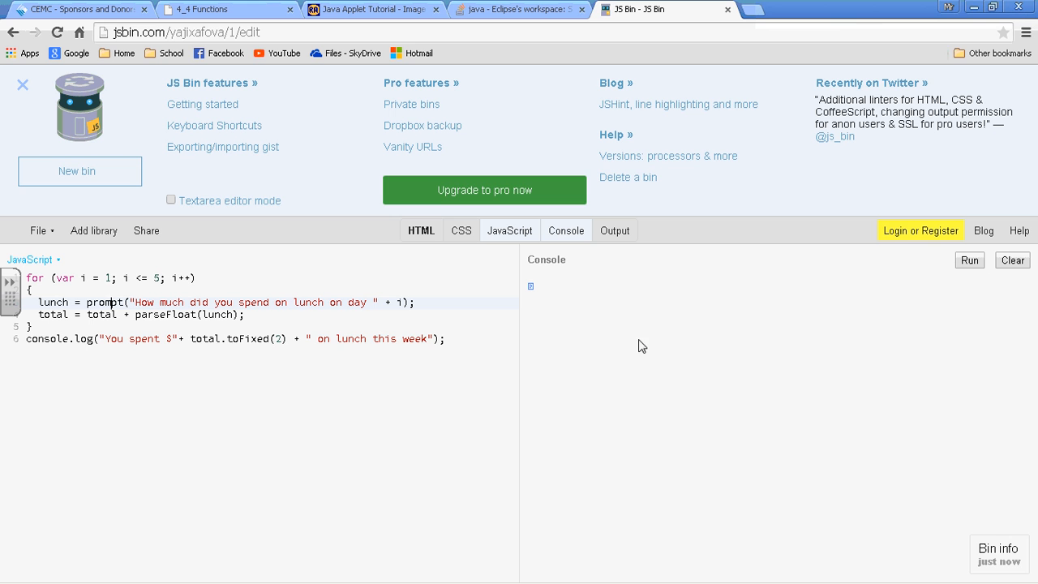
{"action": "mouse_move", "coordinate": [970, 260]}
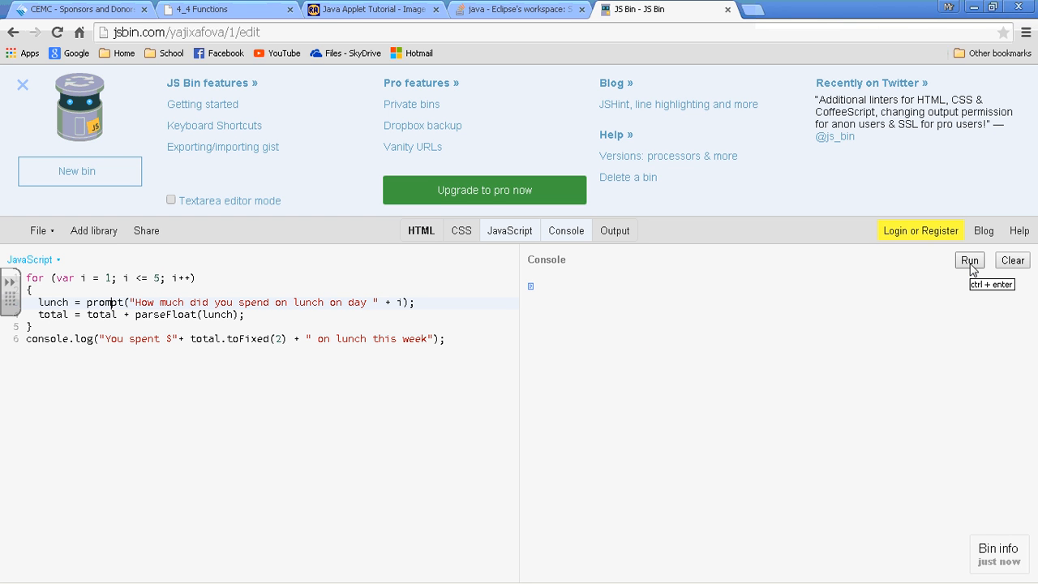
Run the lunch loop and answer day 1 with 23, producing the total is not defined error
{"action": "left_click", "coordinate": [971, 260]}
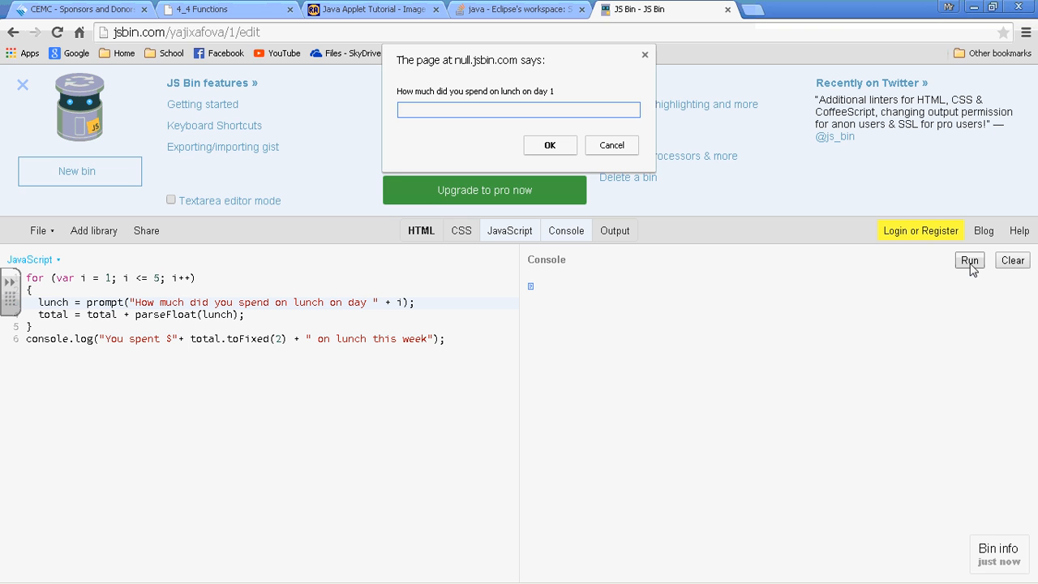
{"action": "type", "text": "23"}
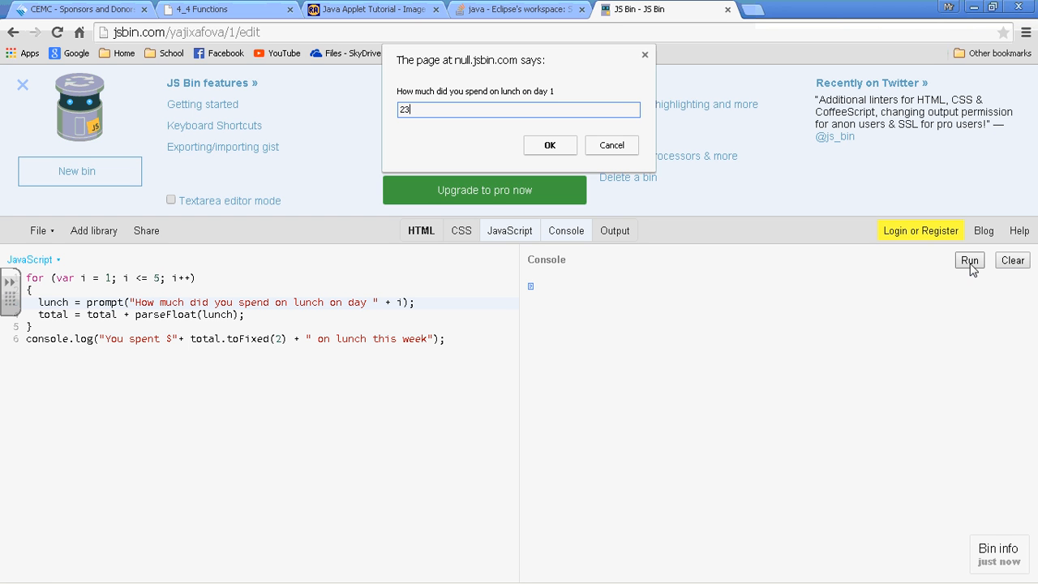
{"action": "left_click", "coordinate": [550, 146]}
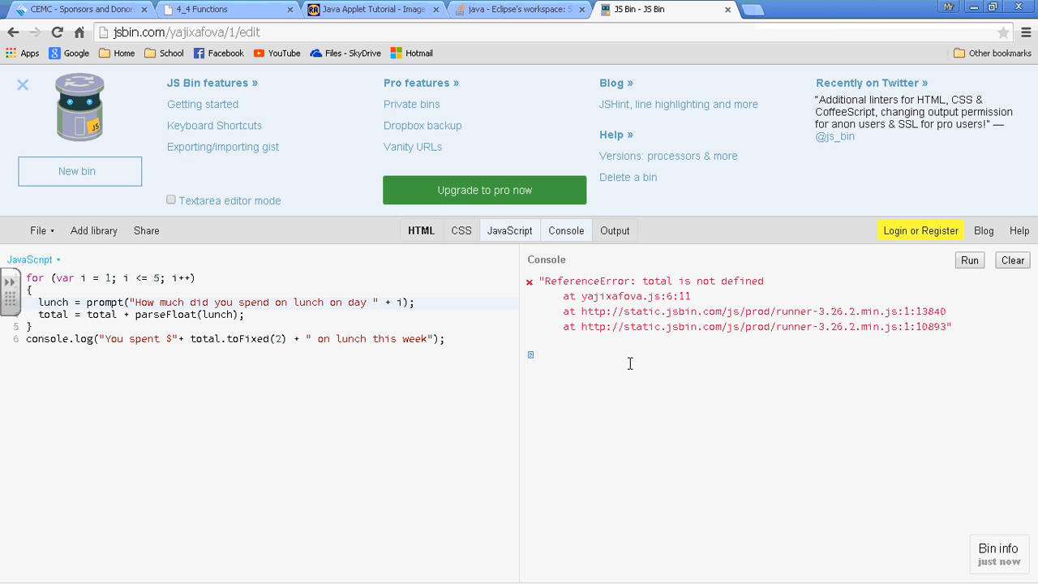
{"action": "mouse_move", "coordinate": [42, 295]}
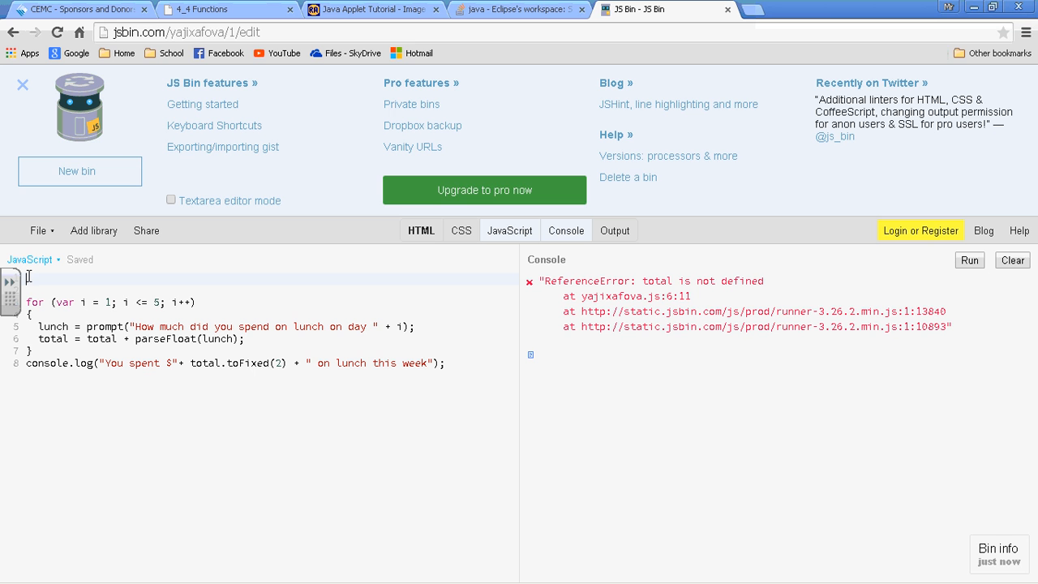
Declare var total = 0; above the loop and rerun so the week's lunch total prints
{"action": "type", "text": "var total = 0"}
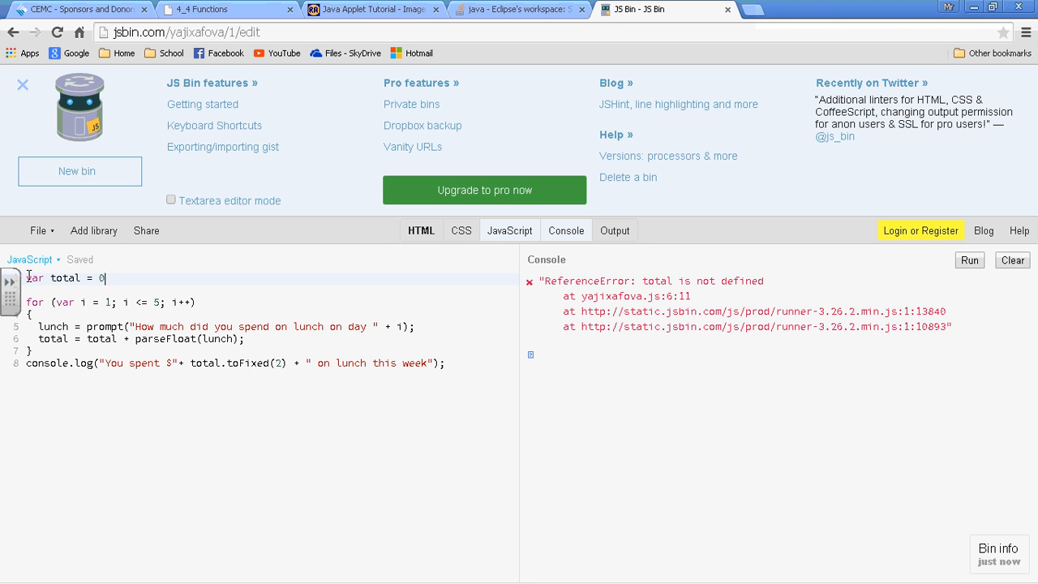
{"action": "type", "text": ";"}
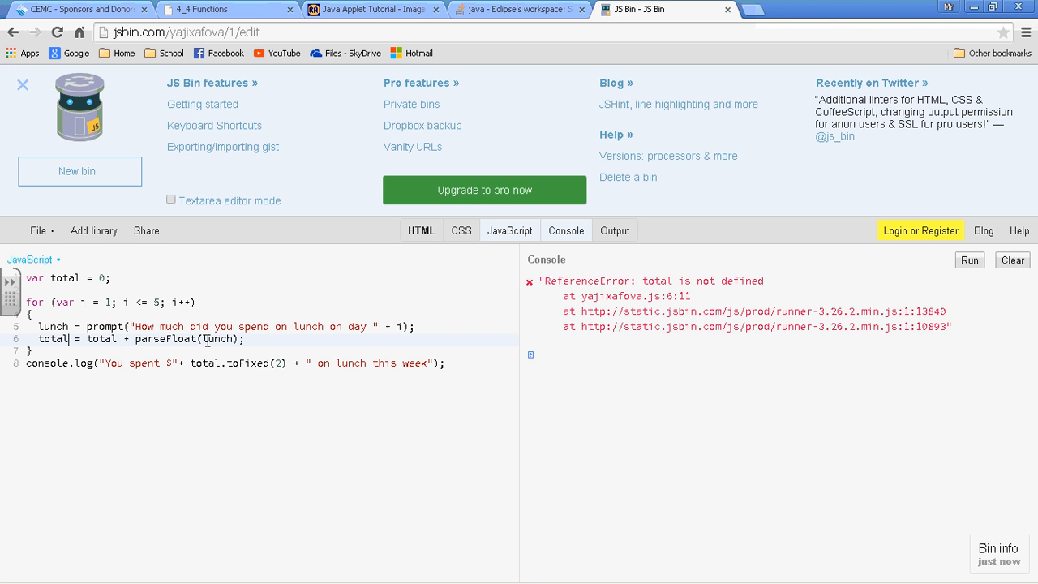
{"action": "mouse_move", "coordinate": [594, 273]}
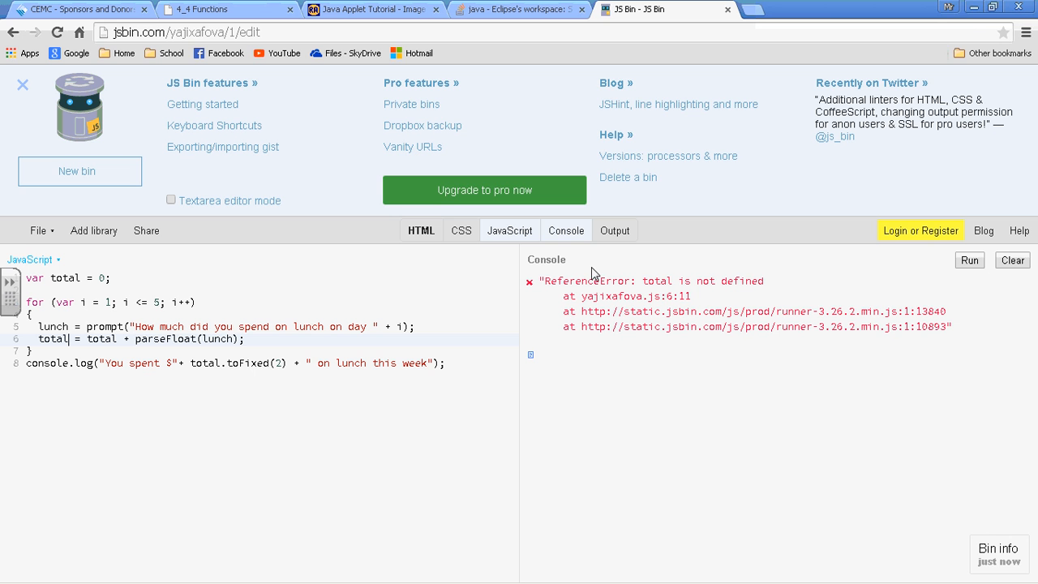
{"action": "left_click", "coordinate": [970, 259]}
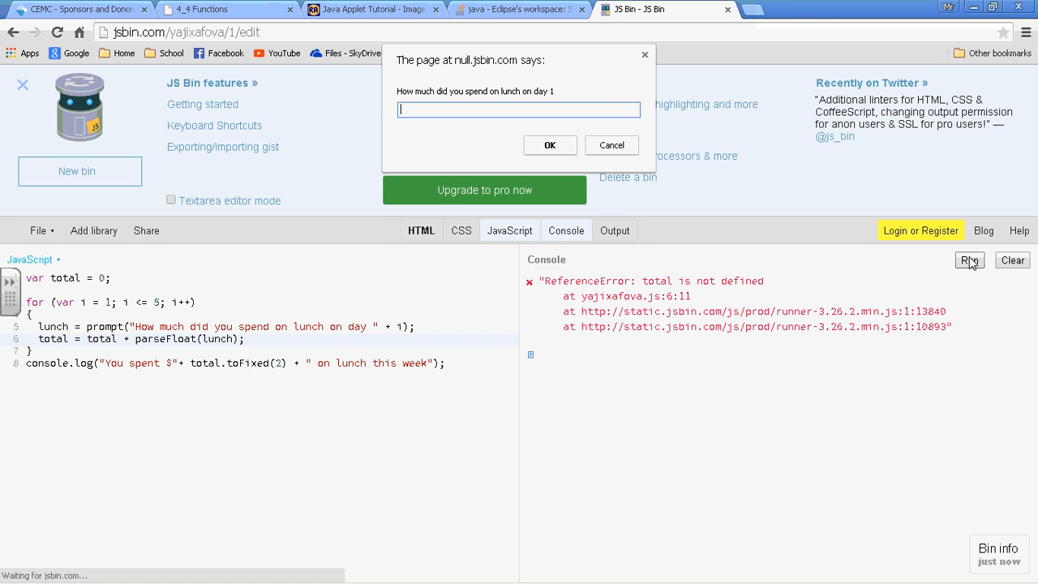
{"action": "left_click", "coordinate": [550, 146]}
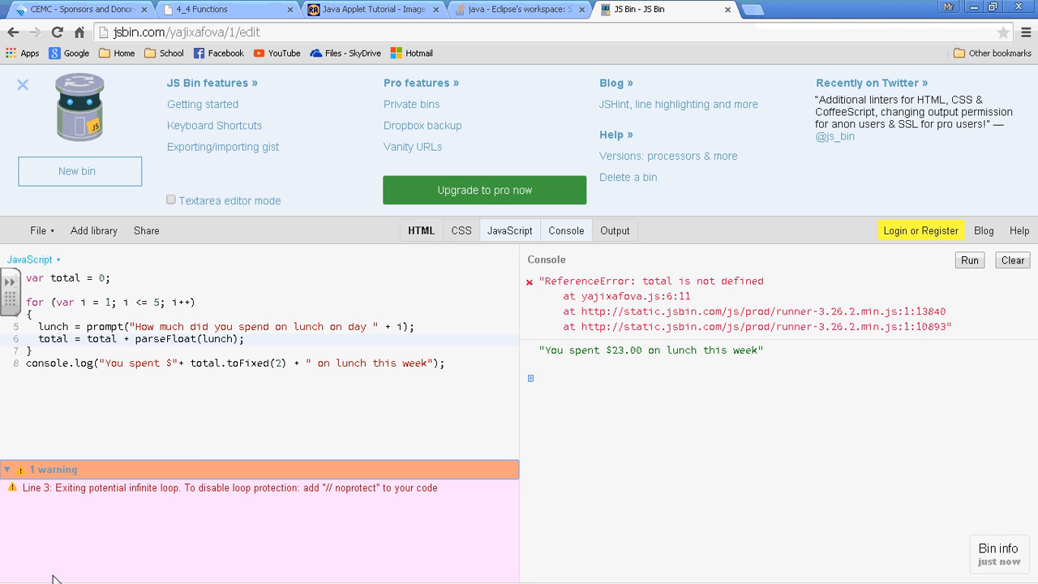
{"action": "mouse_move", "coordinate": [149, 497]}
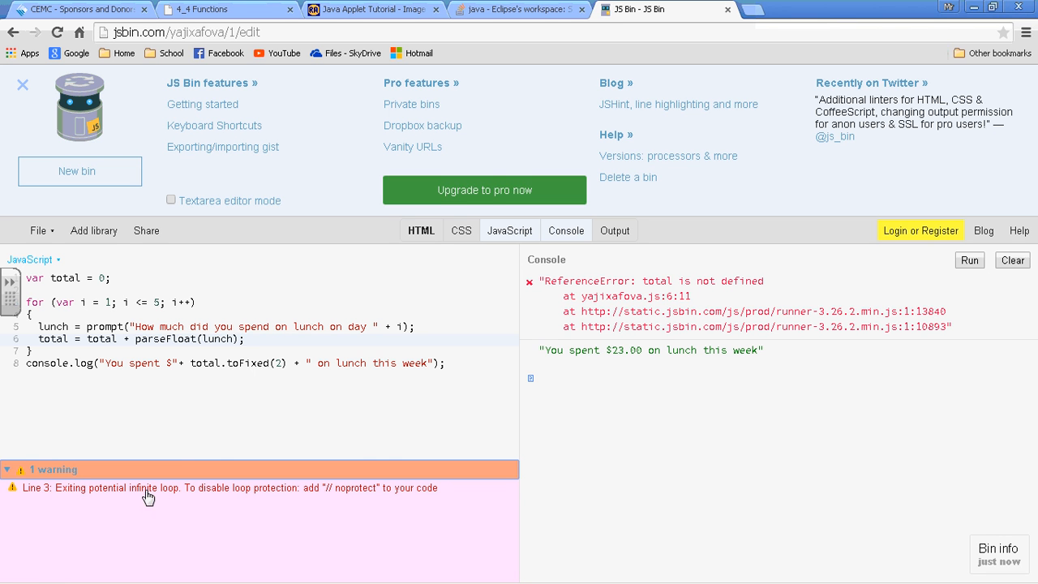
{"action": "left_click", "coordinate": [110, 279]}
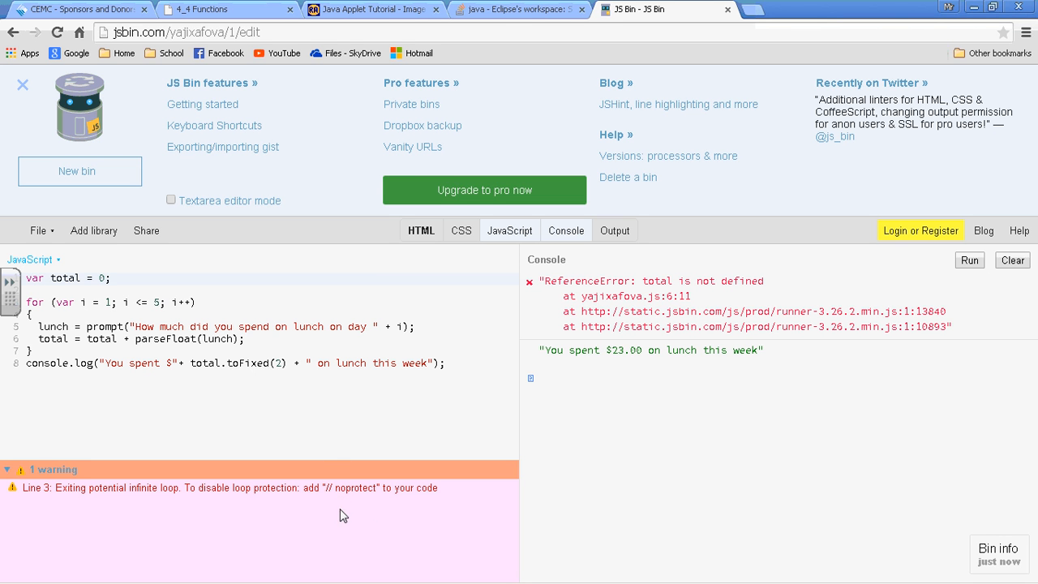
{"action": "mouse_move", "coordinate": [386, 497]}
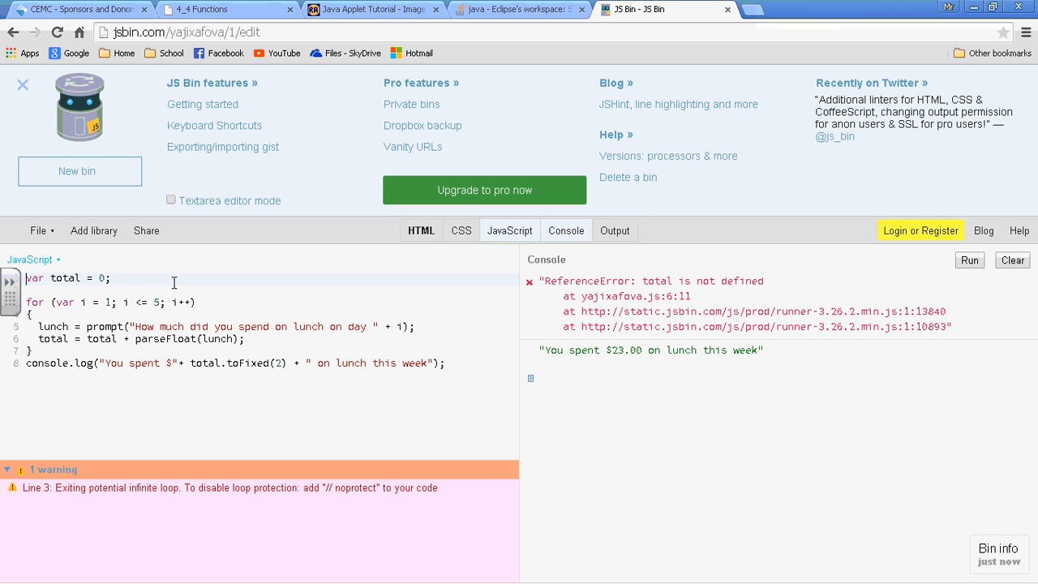
{"action": "type", "text": "//"}
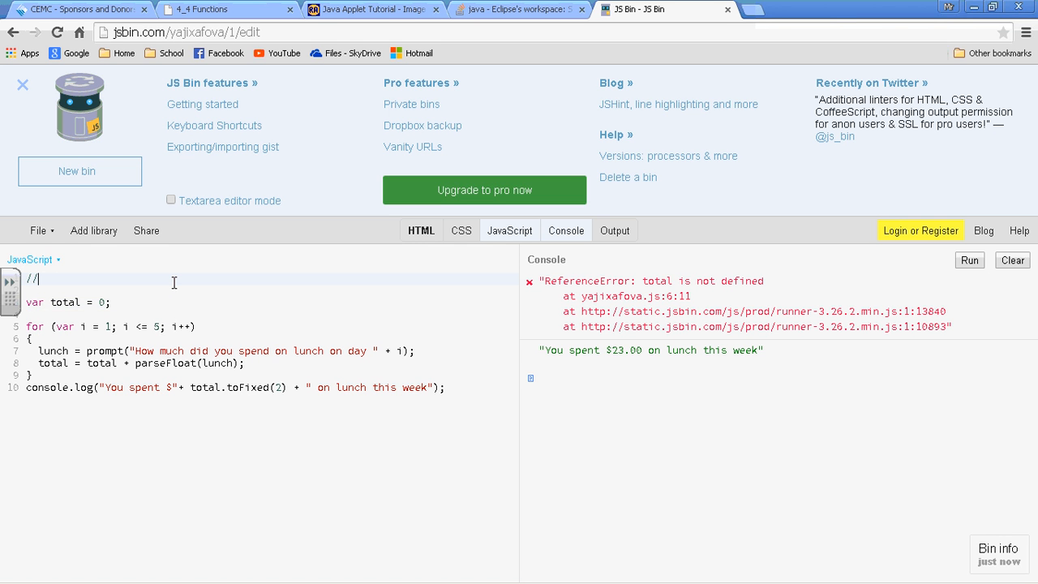
{"action": "type", "text": "noprote"}
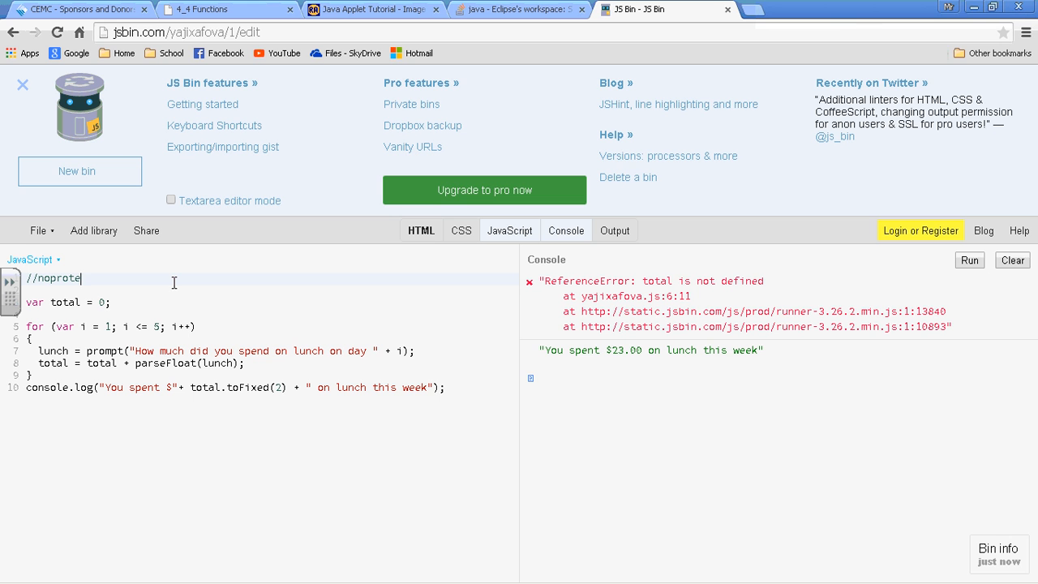
{"action": "type", "text": "ct"}
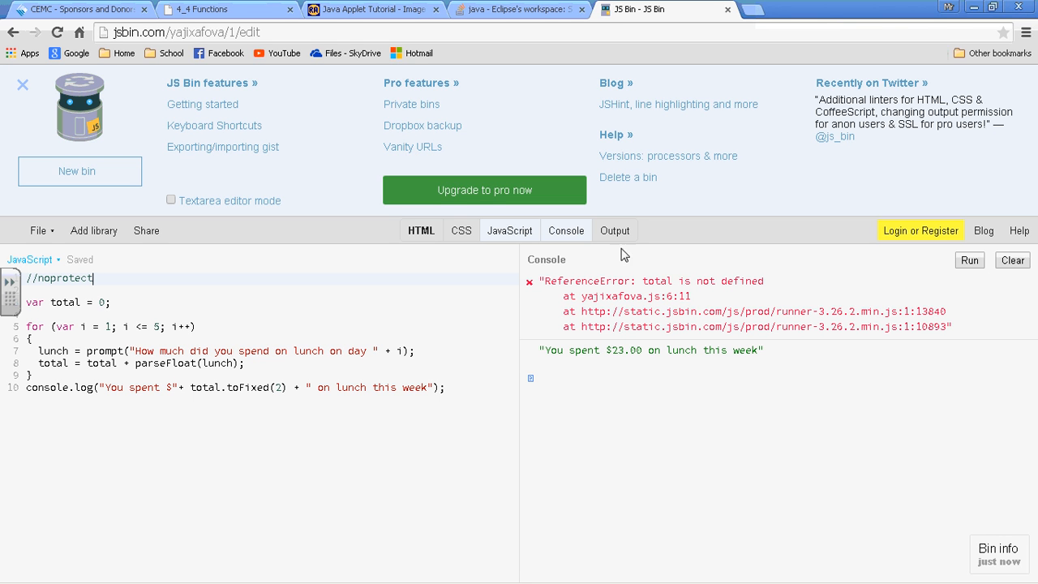
{"action": "left_click", "coordinate": [970, 260]}
{"action": "type", "text": "23"}
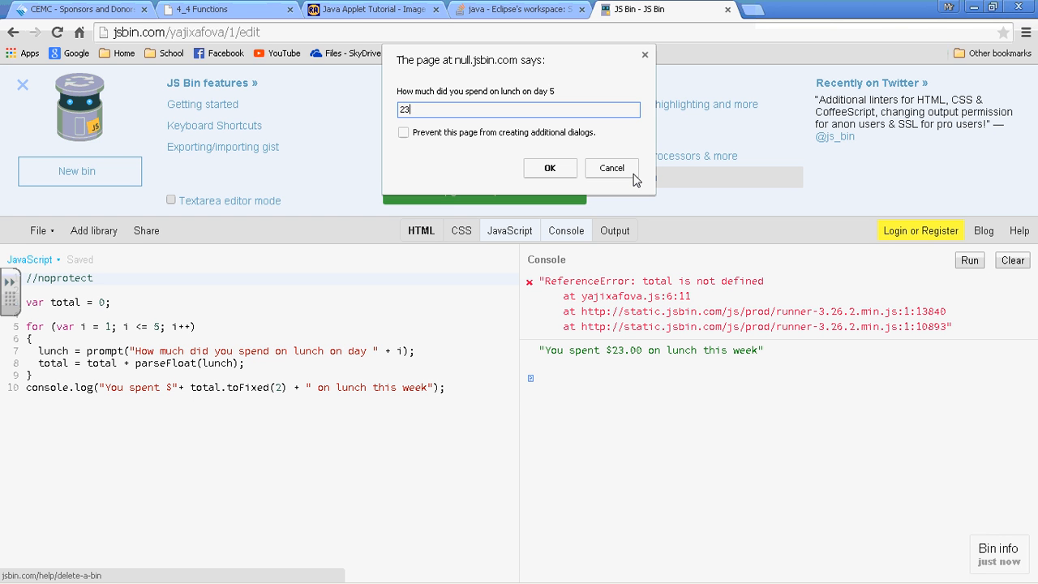
{"action": "left_click", "coordinate": [550, 167]}
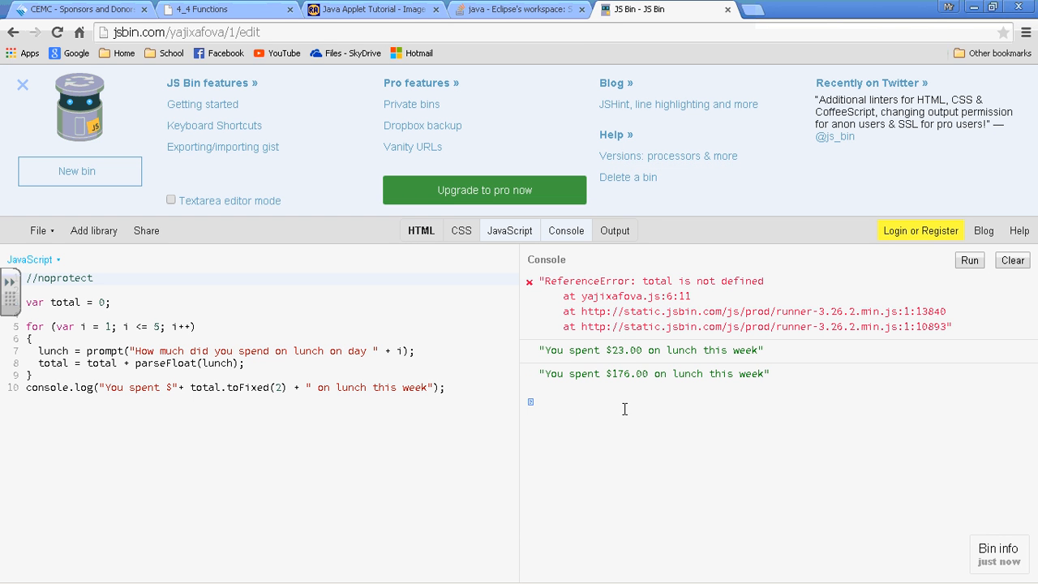
{"action": "mouse_move", "coordinate": [662, 391]}
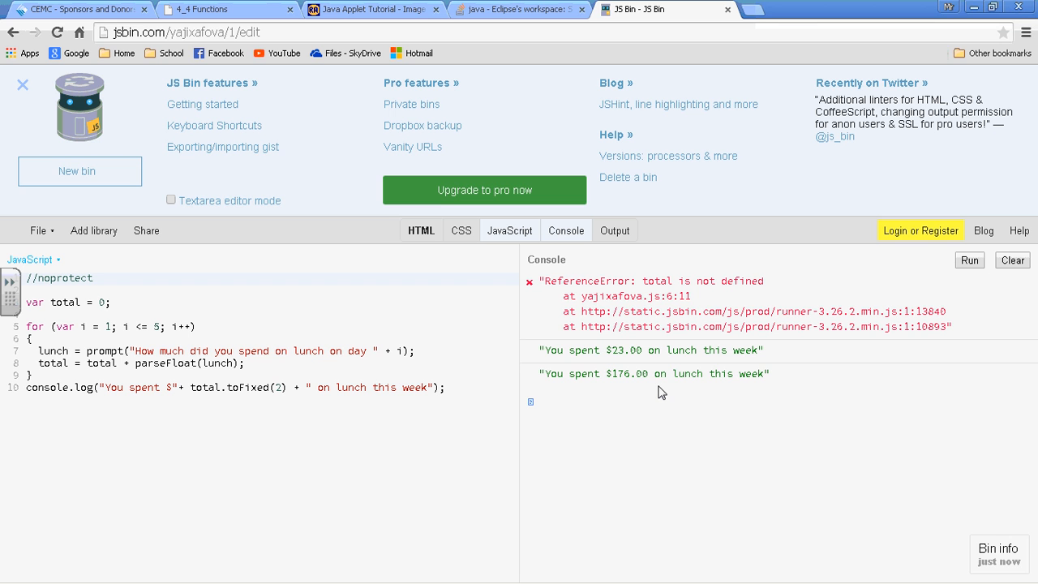
{"action": "mouse_move", "coordinate": [580, 352]}
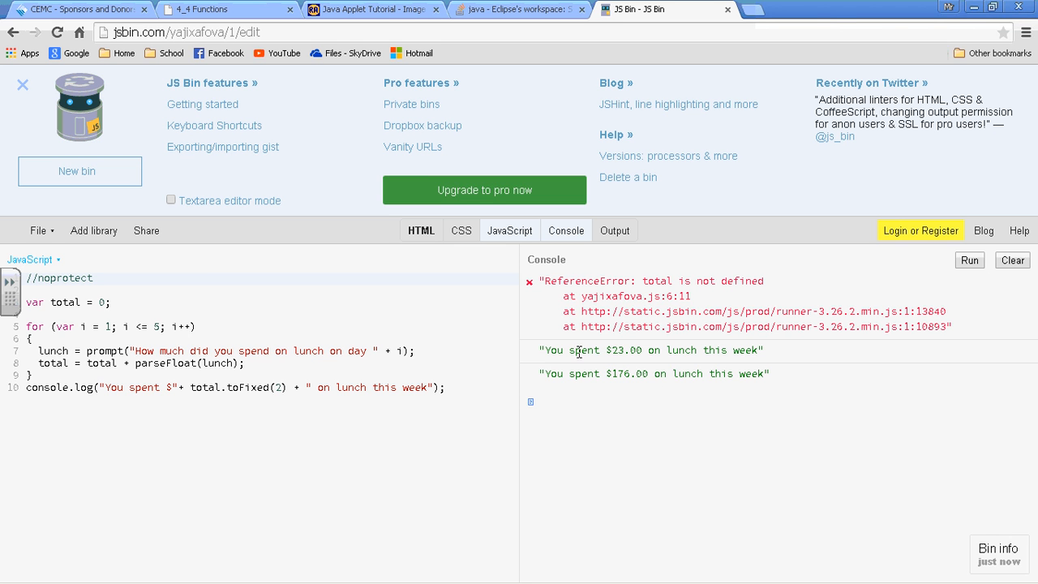
{"action": "mouse_move", "coordinate": [652, 393]}
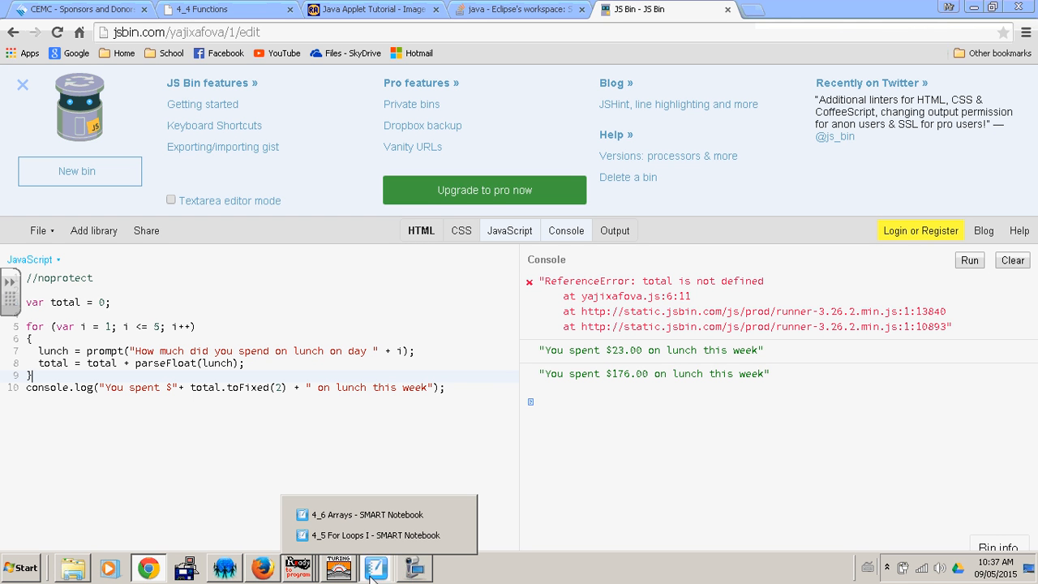
Return to the notebook and point out total and lunch in the total = total + lunch note
{"action": "left_click", "coordinate": [373, 535]}
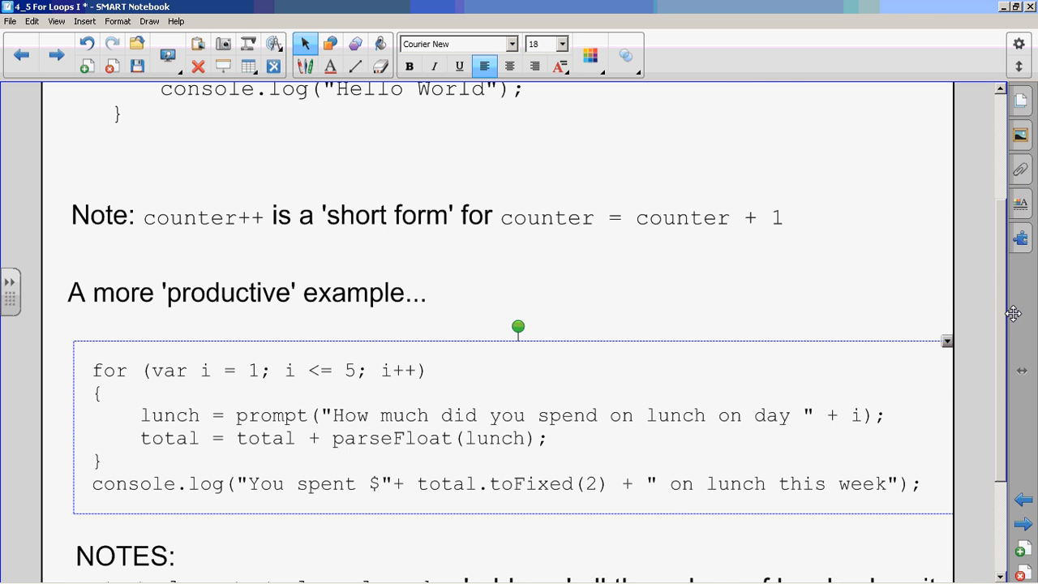
{"action": "scroll", "scroll_direction": "down", "scroll_amount": 3}
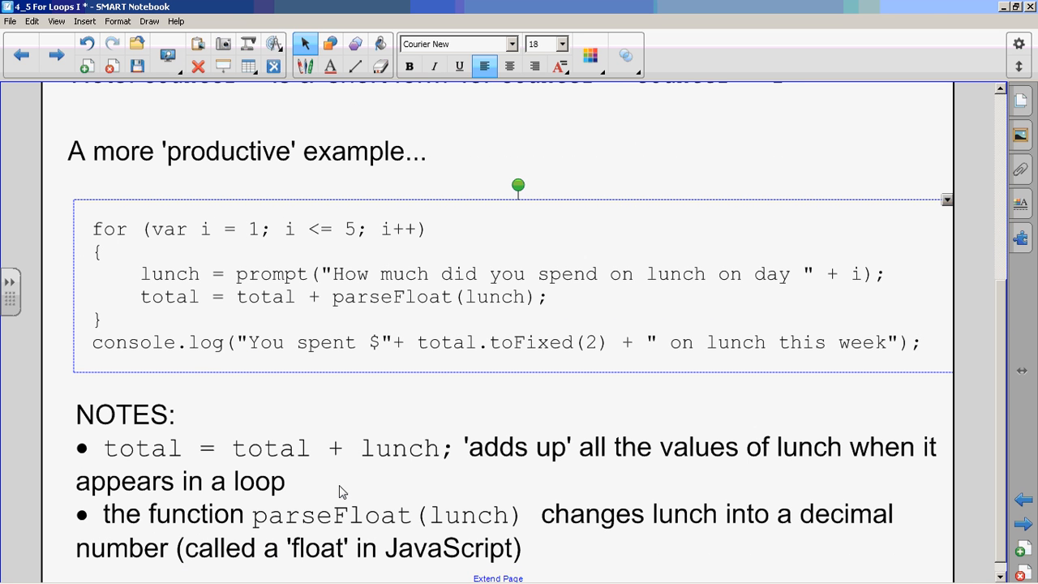
{"action": "mouse_move", "coordinate": [292, 459]}
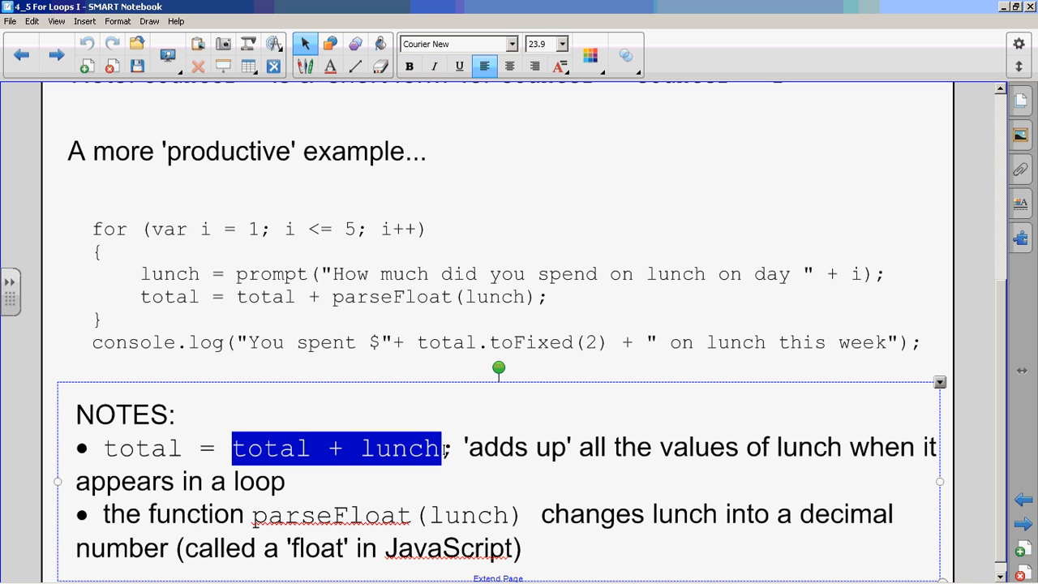
{"action": "double_click", "coordinate": [143, 448]}
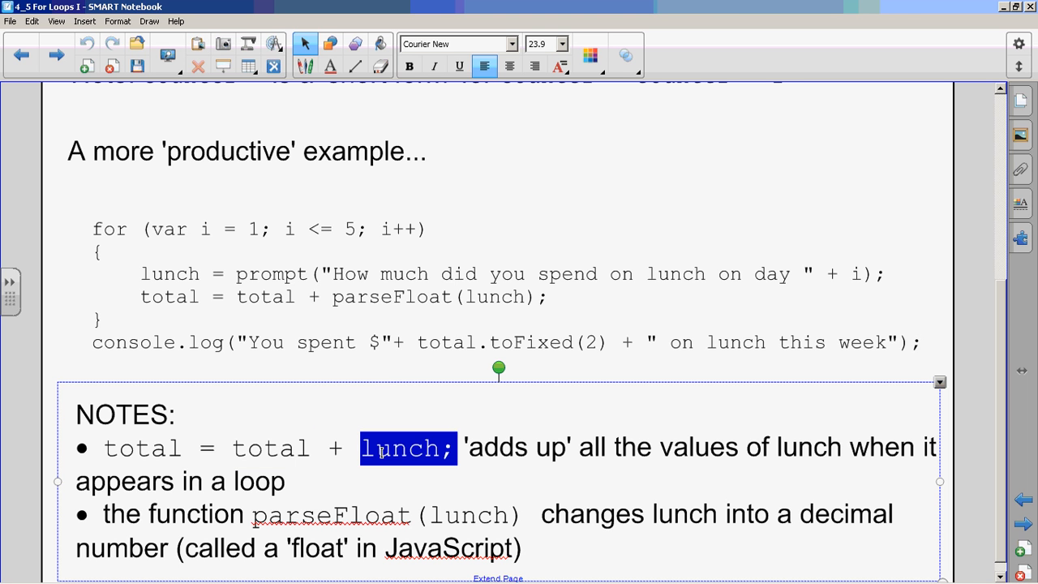
{"action": "double_click", "coordinate": [271, 448]}
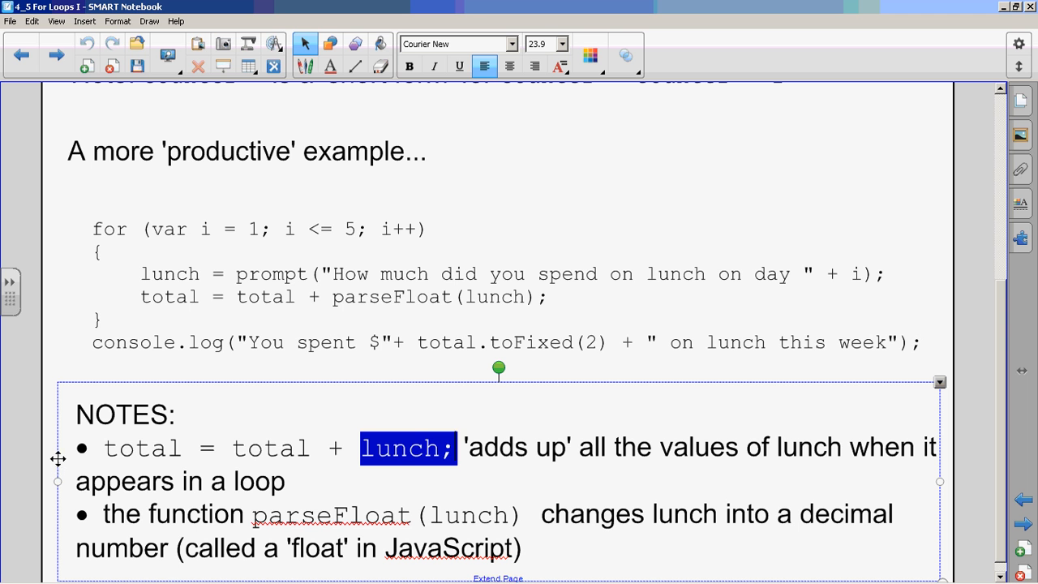
{"action": "double_click", "coordinate": [143, 448]}
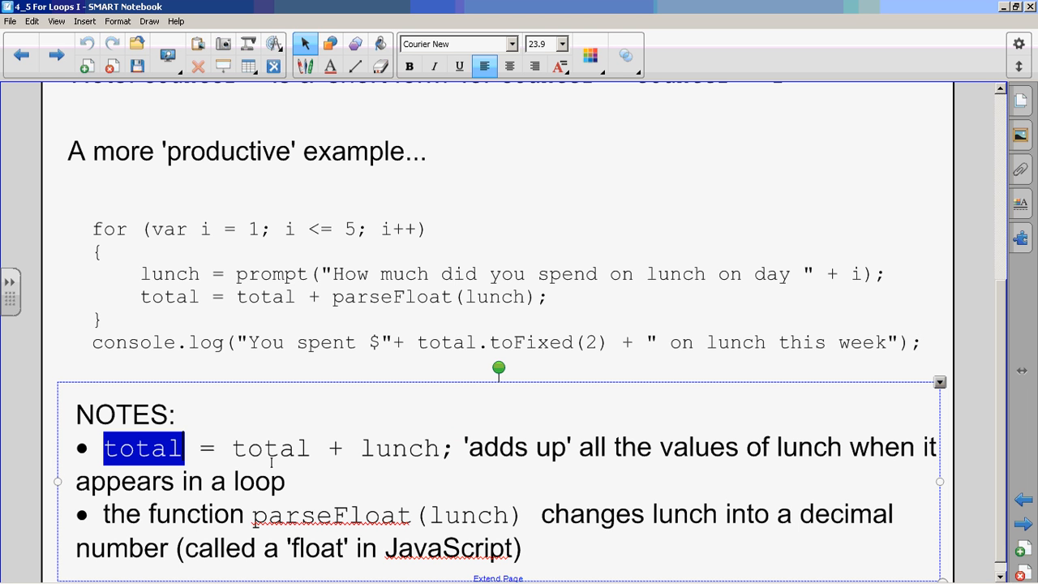
{"action": "double_click", "coordinate": [405, 448]}
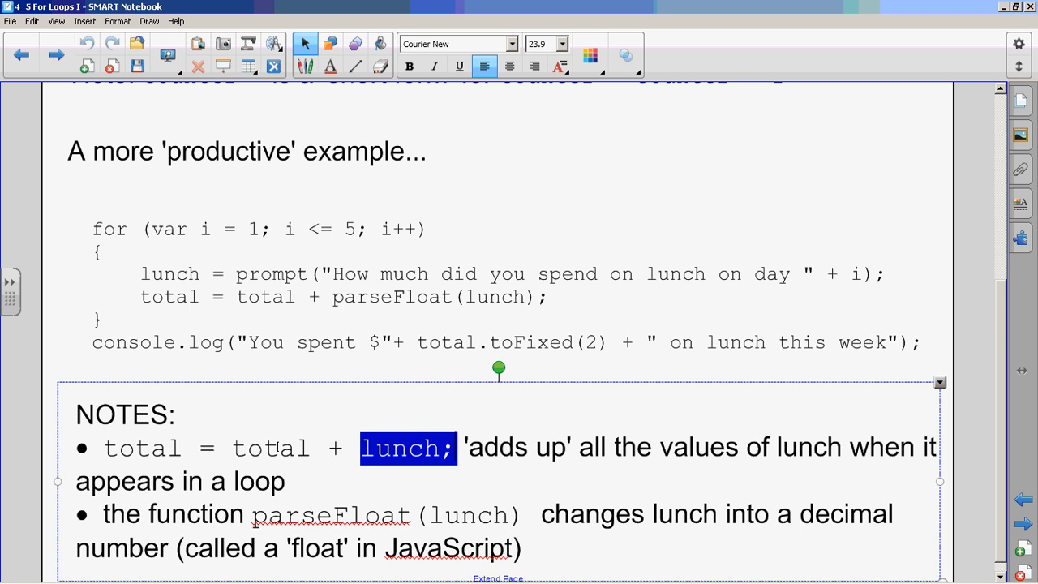
{"action": "double_click", "coordinate": [269, 447]}
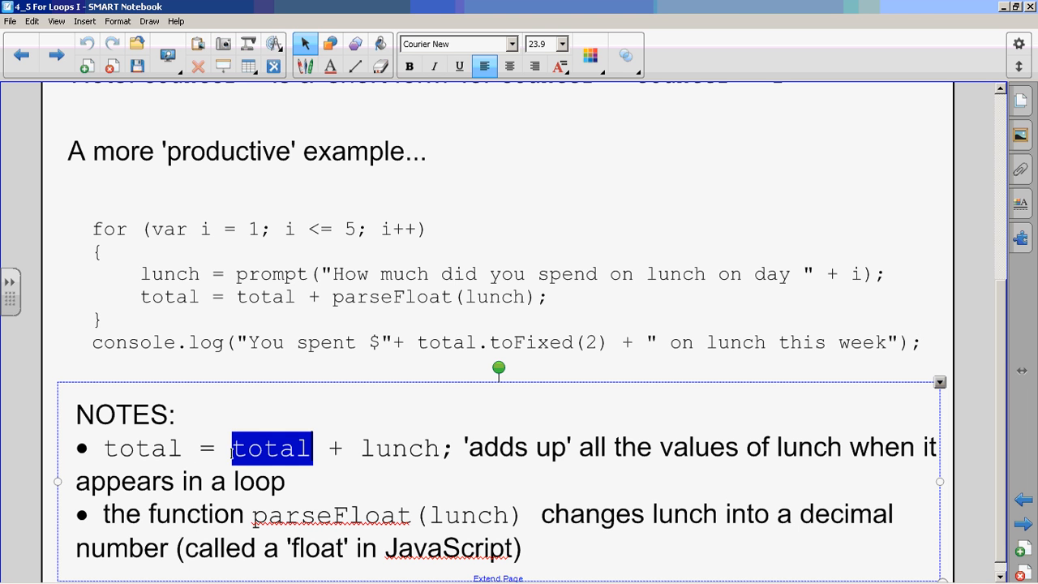
{"action": "left_click", "coordinate": [230, 448]}
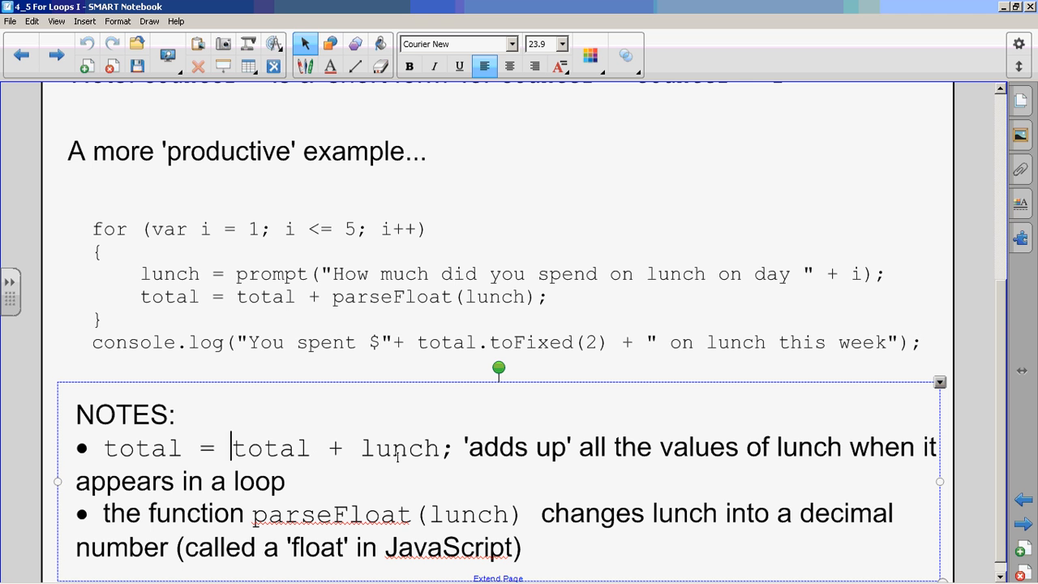
{"action": "mouse_move", "coordinate": [370, 307]}
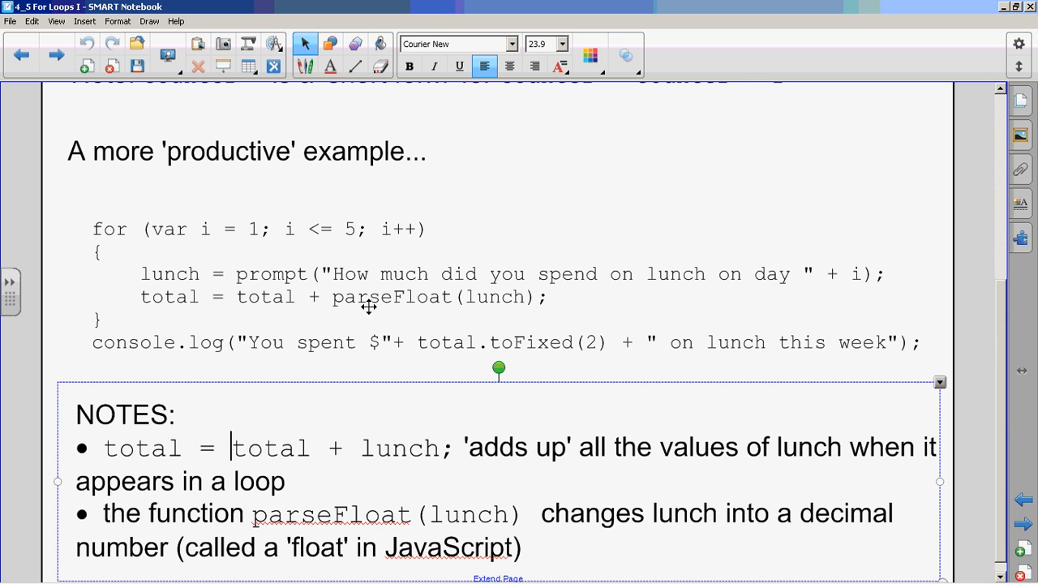
Point out lunch and float in the parseFloat note, then head back toward JS Bin
{"action": "double_click", "coordinate": [392, 297]}
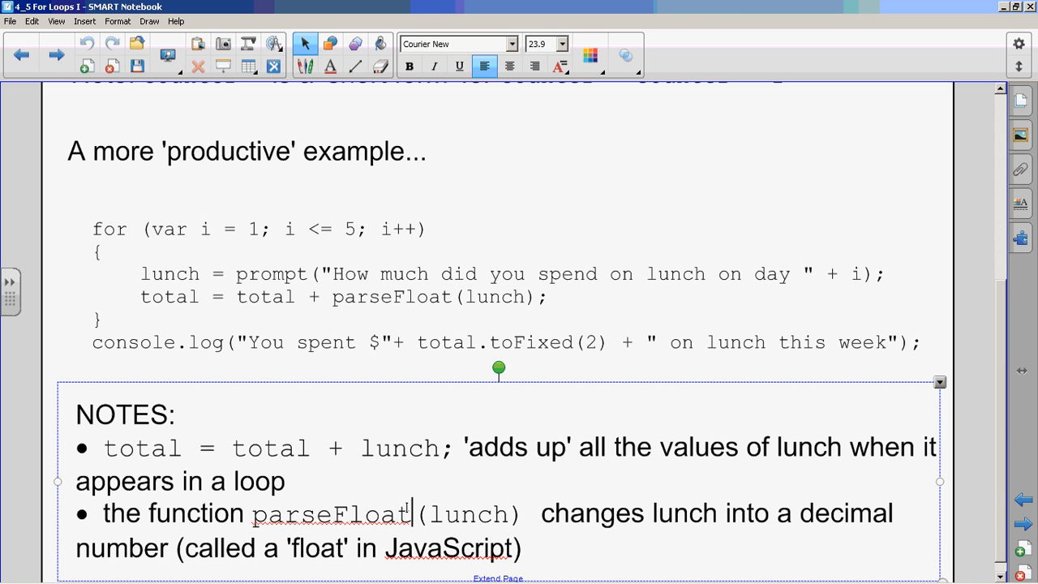
{"action": "double_click", "coordinate": [467, 515]}
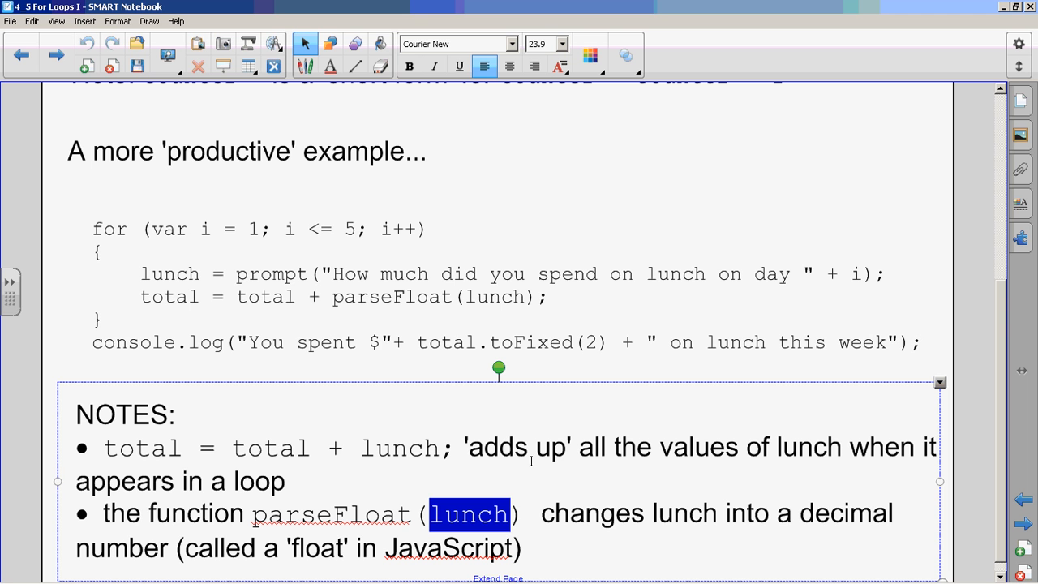
{"action": "mouse_move", "coordinate": [435, 339]}
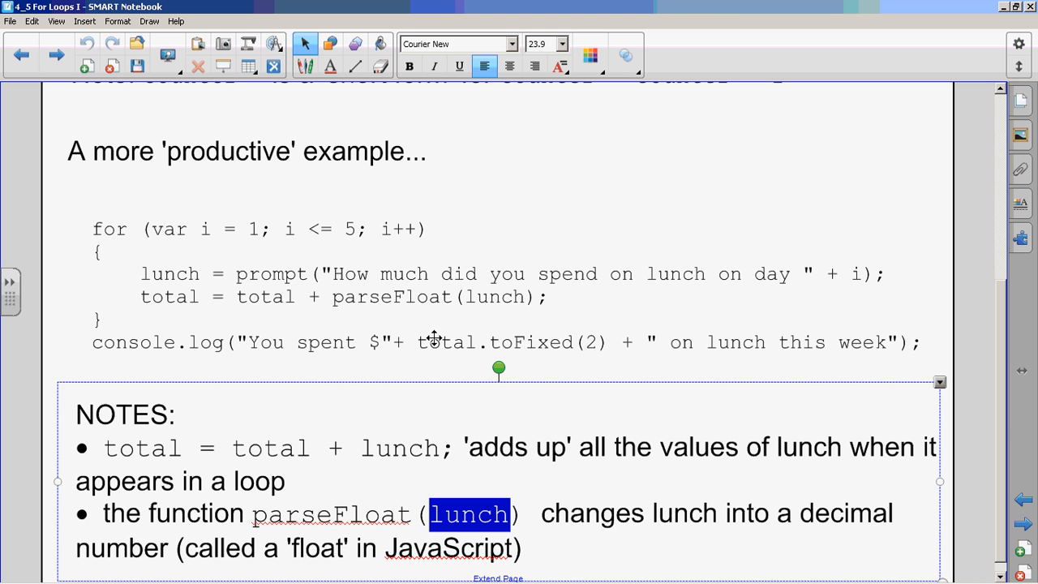
{"action": "double_click", "coordinate": [317, 548]}
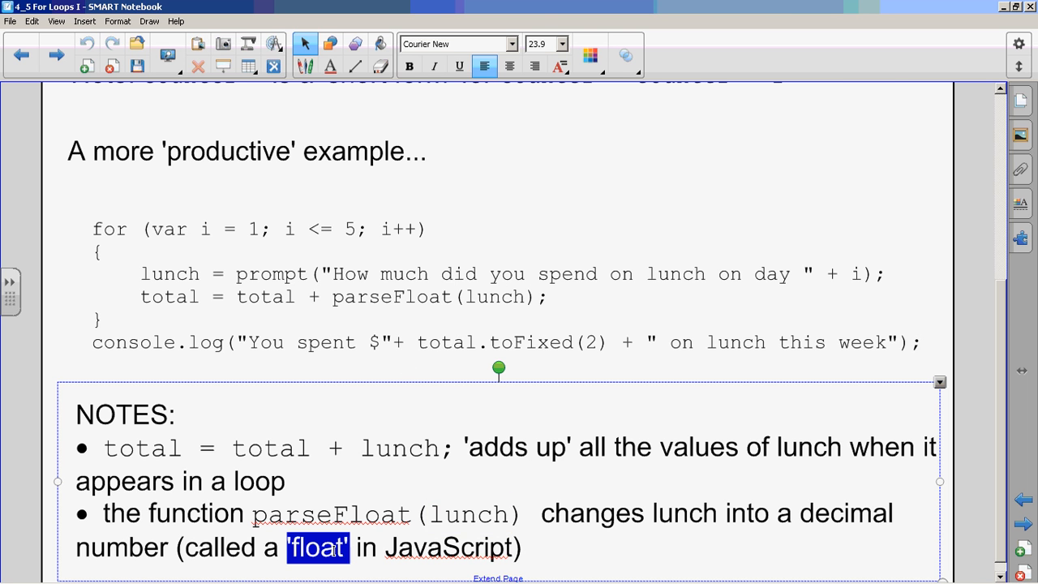
{"action": "left_click", "coordinate": [458, 44]}
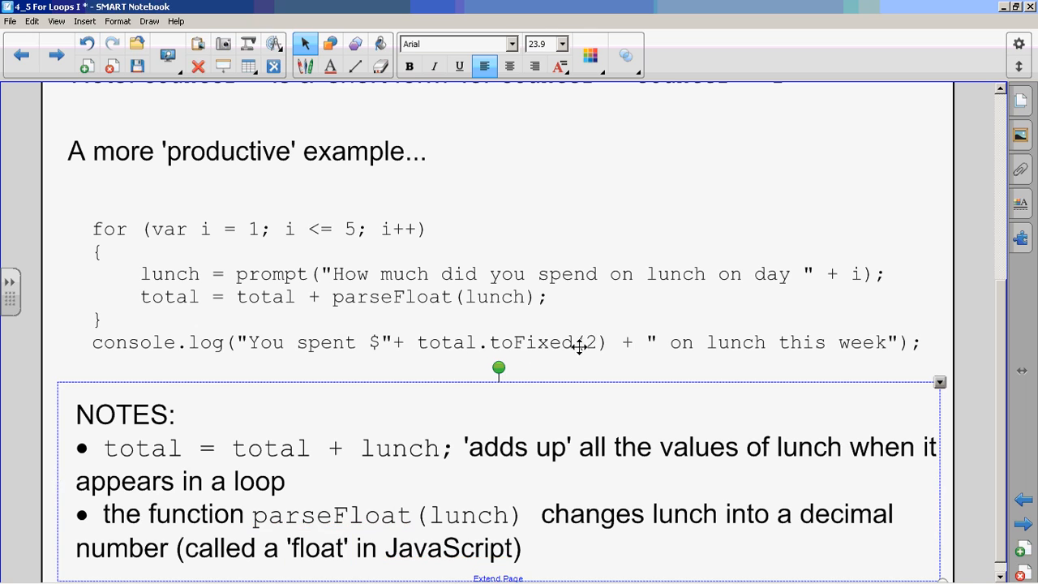
{"action": "double_click", "coordinate": [550, 341]}
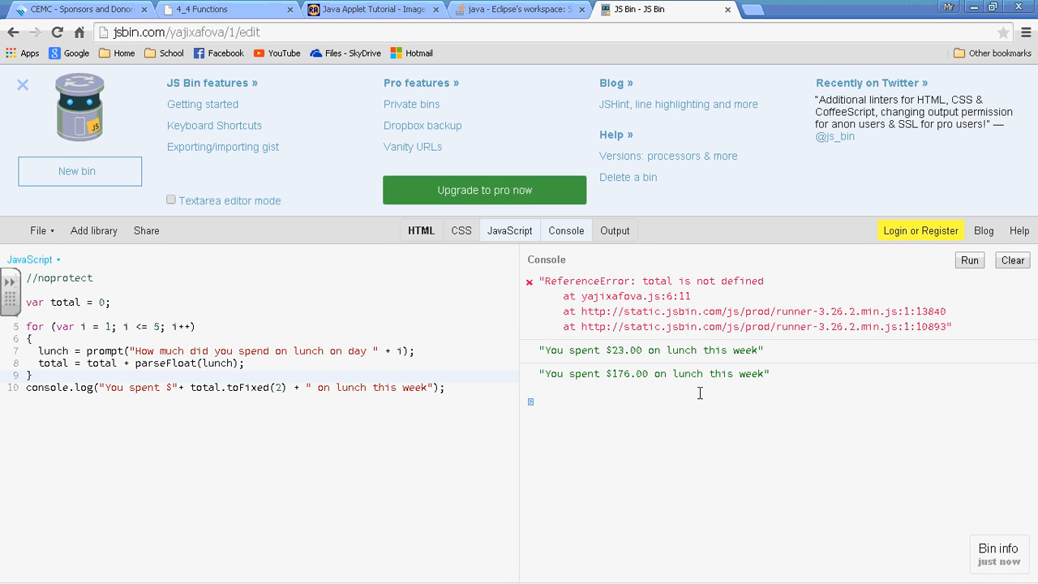
{"action": "mouse_move", "coordinate": [623, 406]}
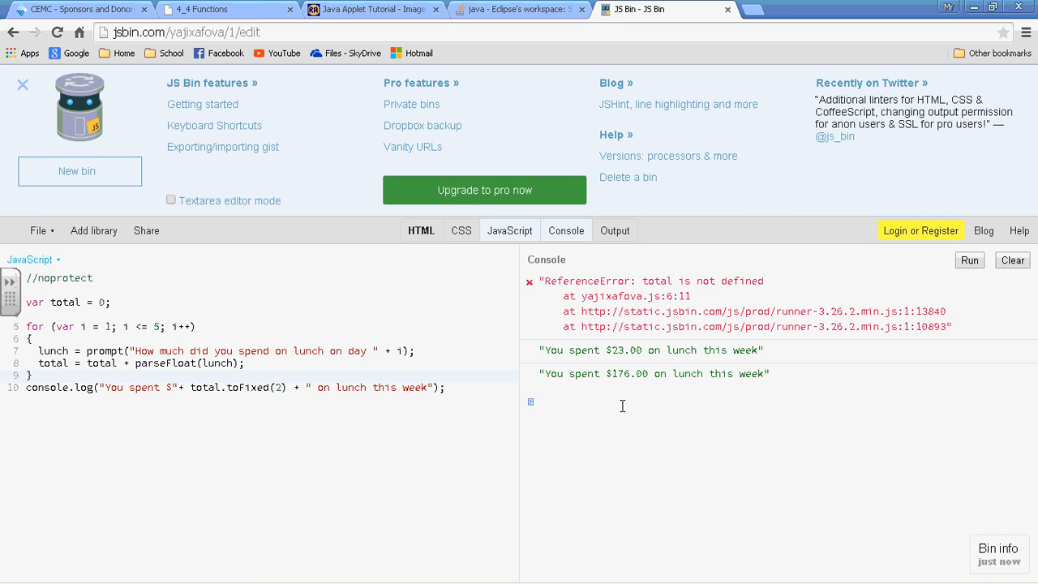
{"action": "left_click", "coordinate": [374, 567]}
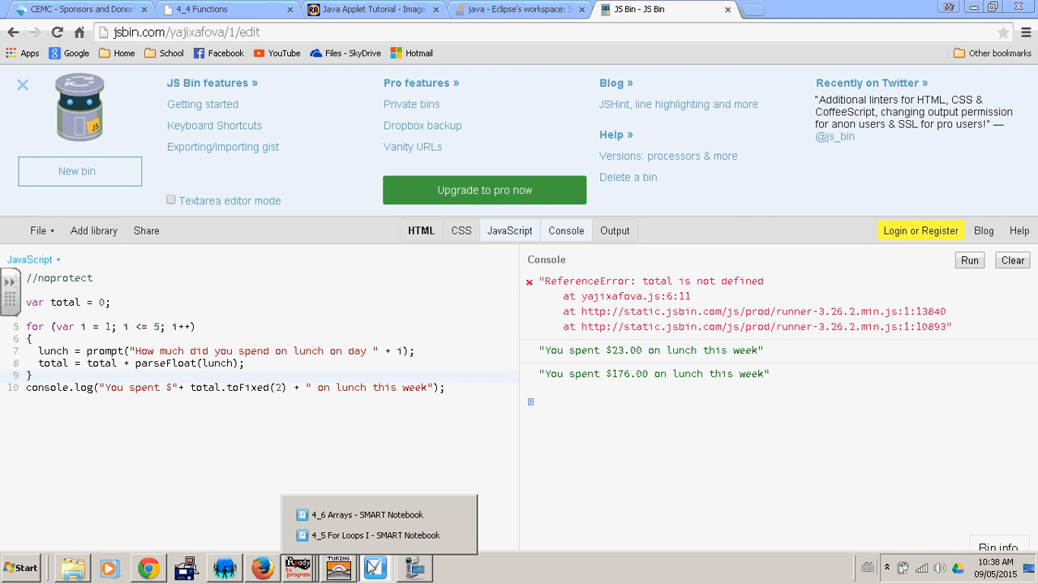
Return to the for-loops notebook and advance to the die-rolling exercise page
{"action": "left_click", "coordinate": [373, 536]}
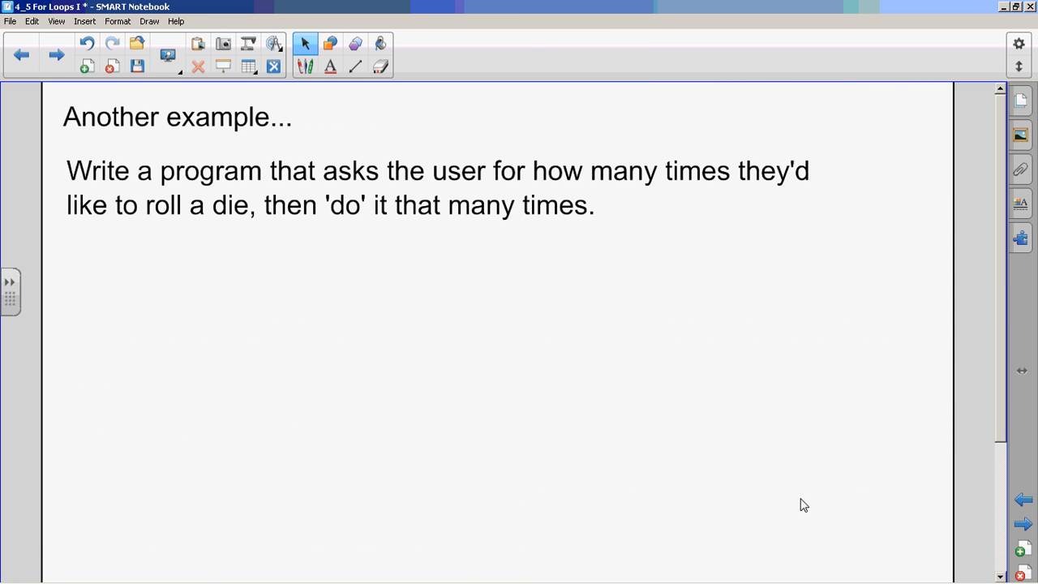
{"action": "mouse_move", "coordinate": [641, 294]}
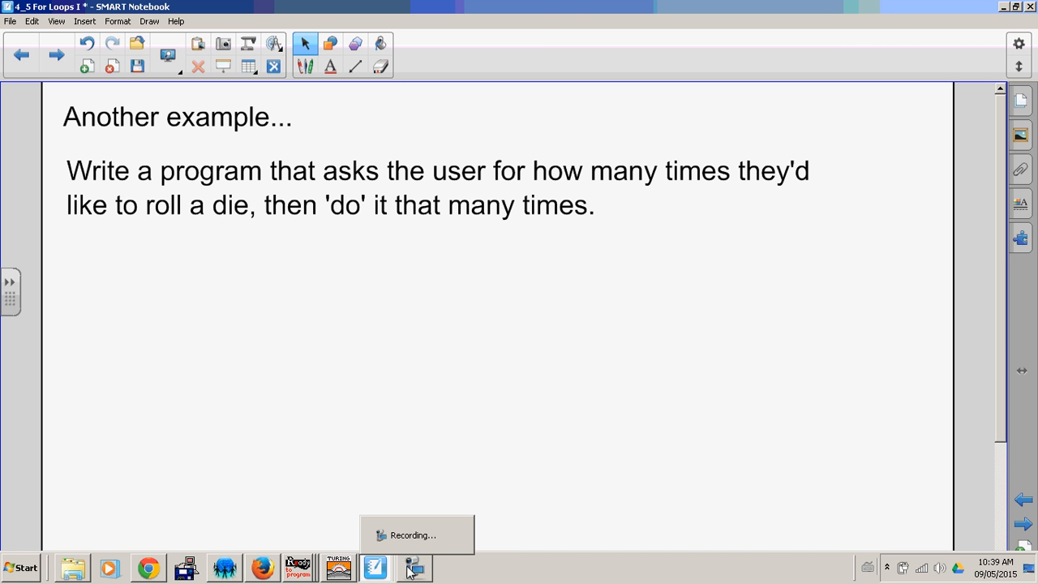
{"action": "left_click", "coordinate": [414, 568]}
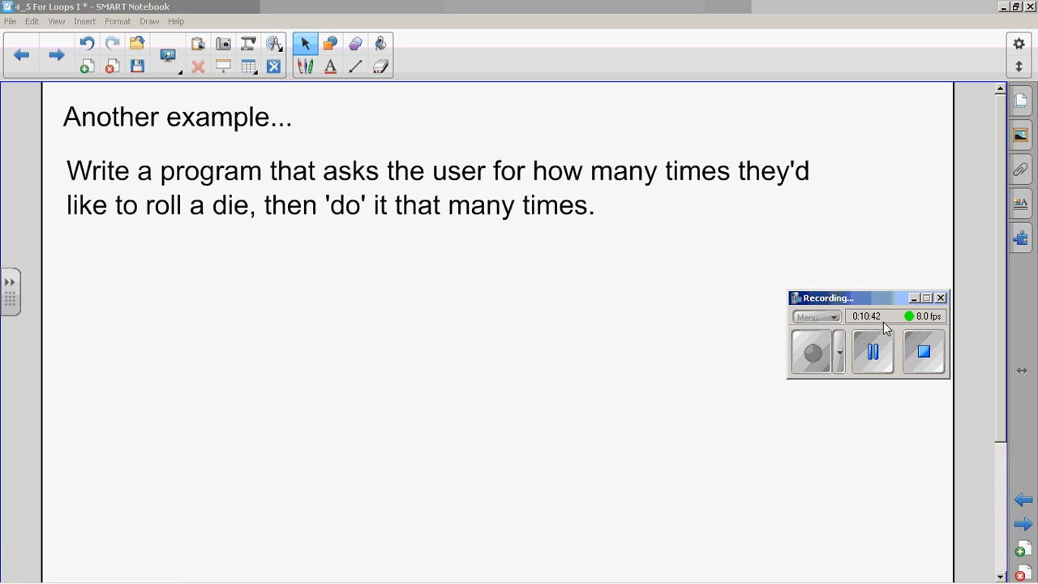